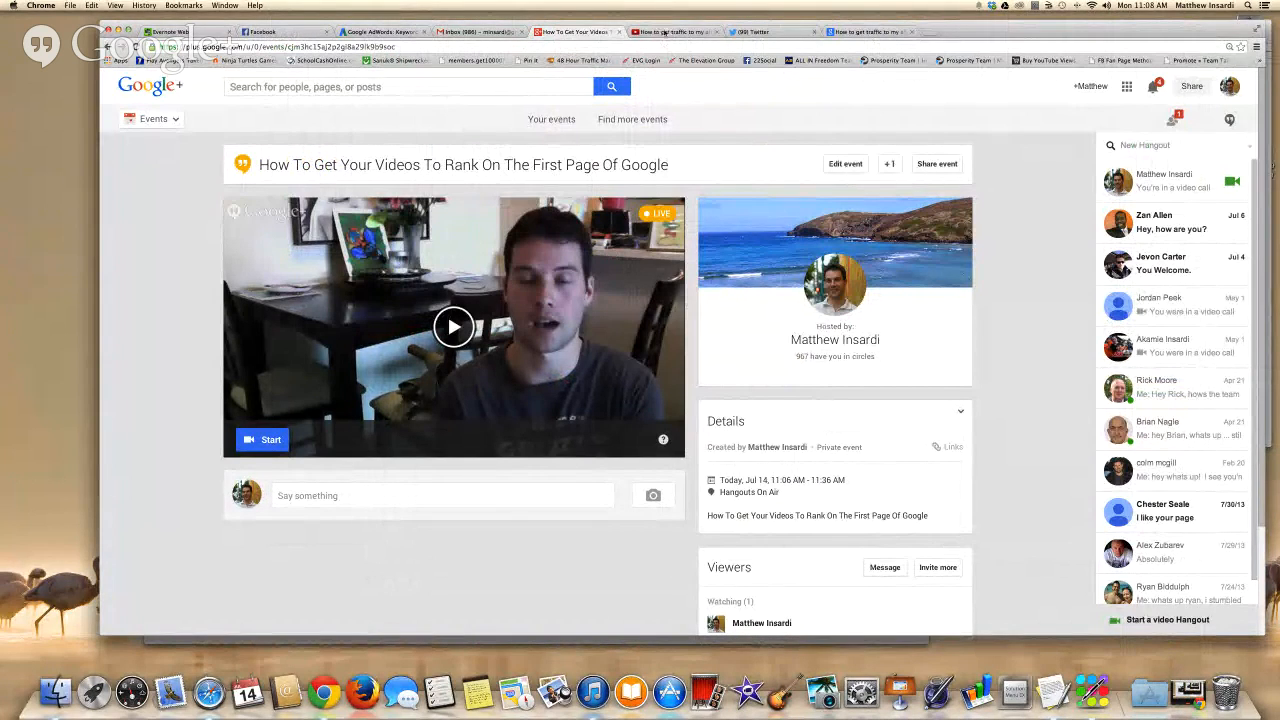
- Switch from the YouTube results to the Keyword Planner's 'Earn' ad group keyword ideas
left_click(672, 32)
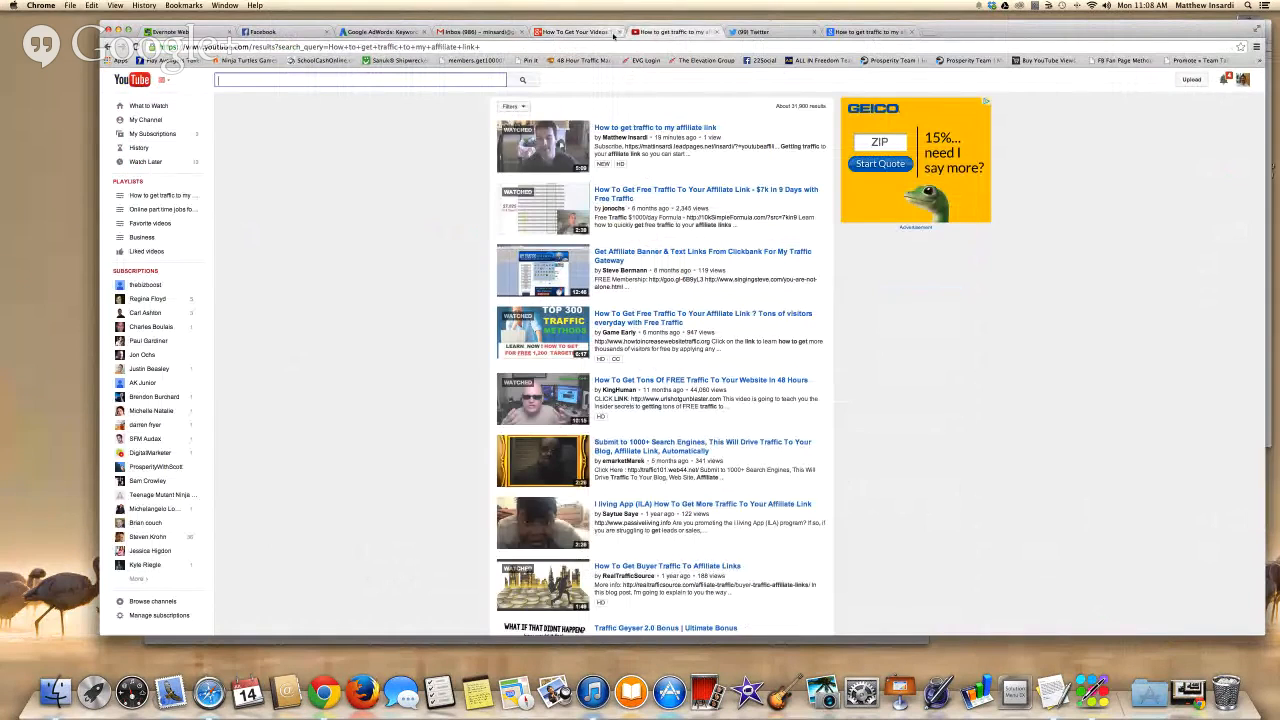
mouse_move(380, 32)
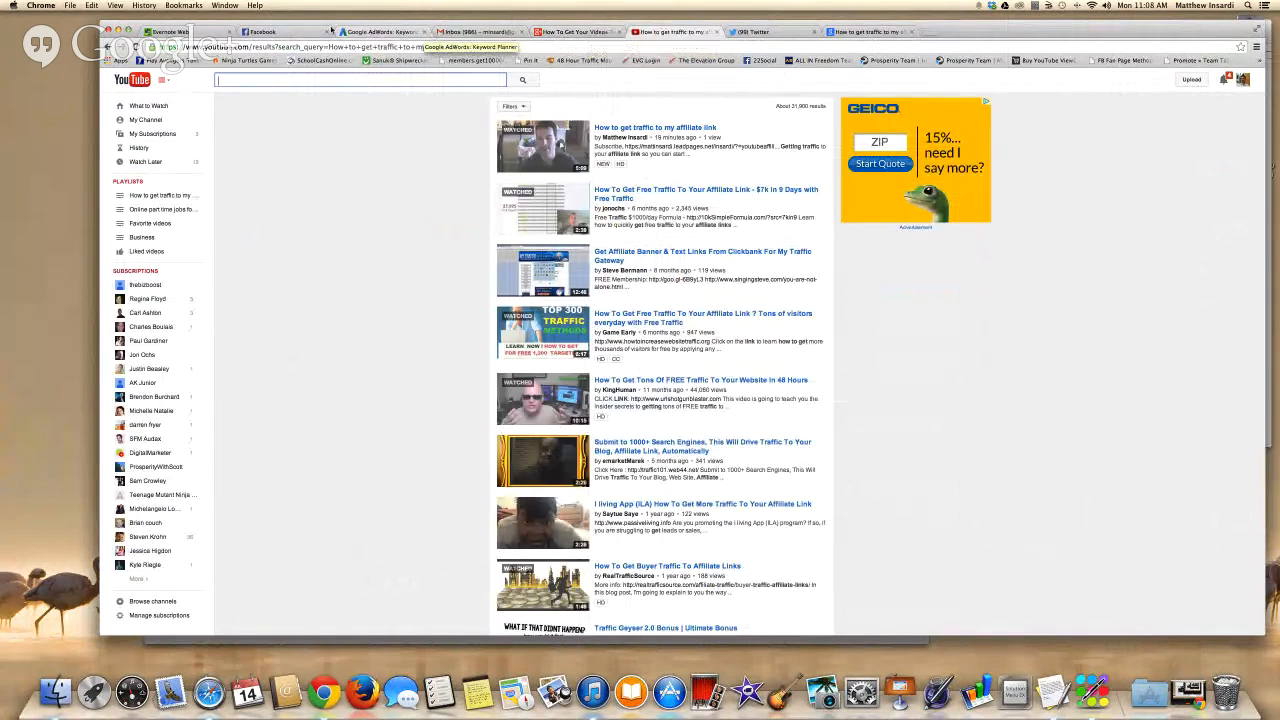
left_click(380, 32)
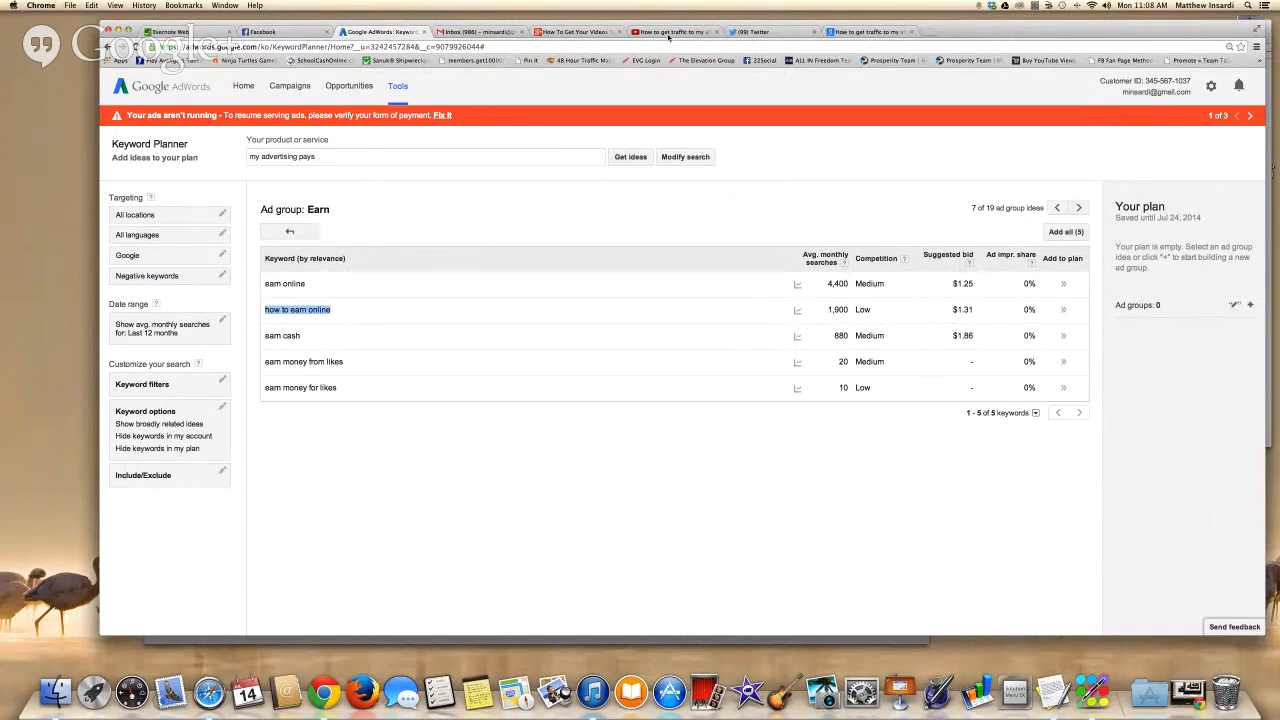
- From the YouTube results, open the top result 'How to get traffic to my affiliate link'
left_click(870, 32)
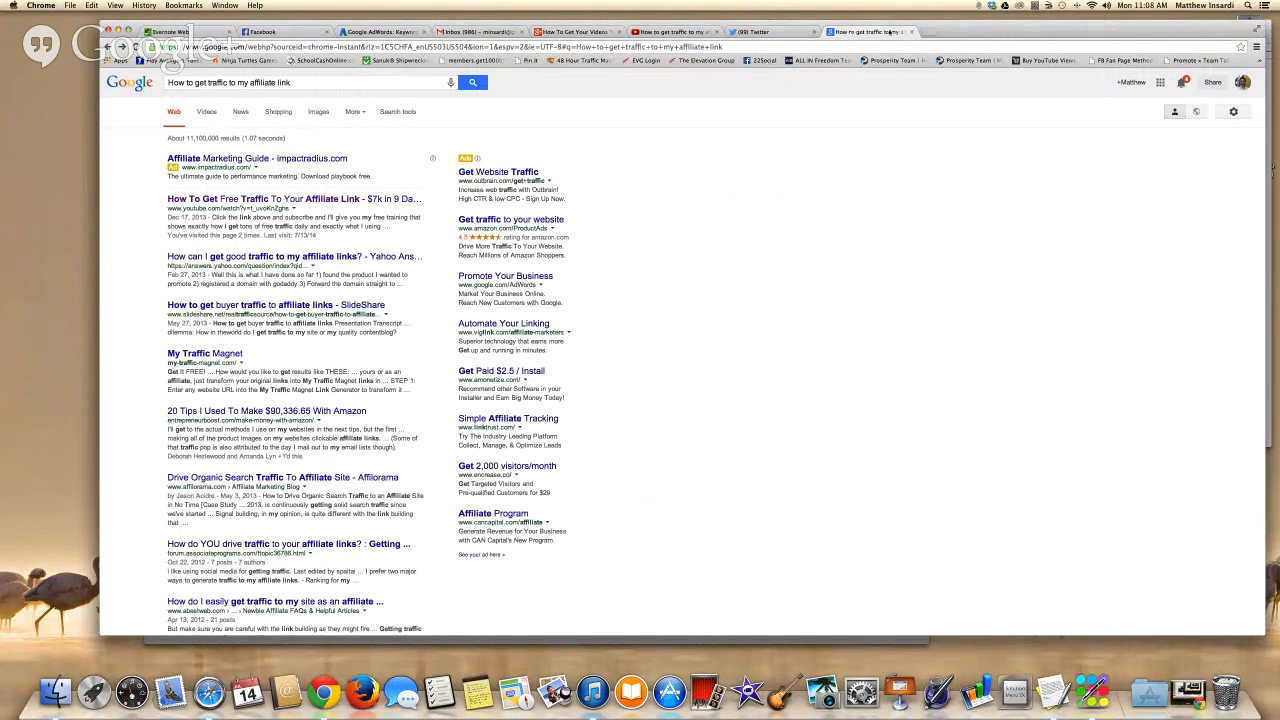
left_click(300, 82)
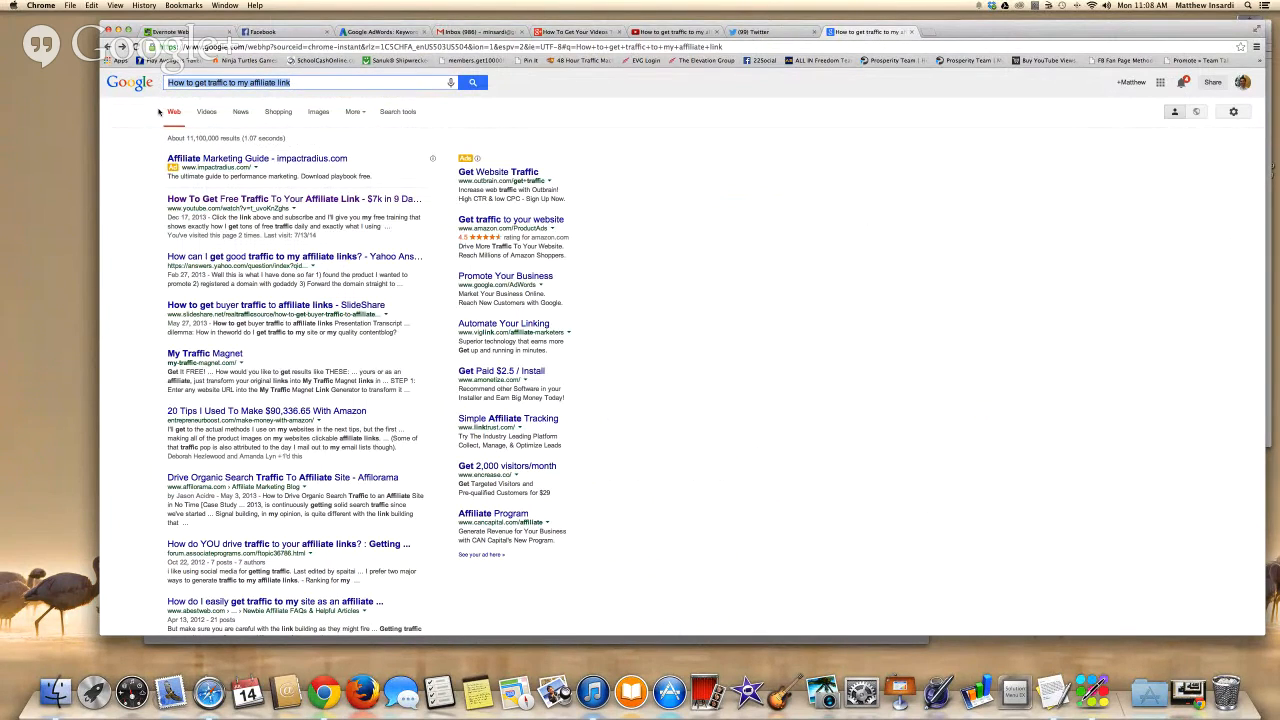
left_click(670, 32)
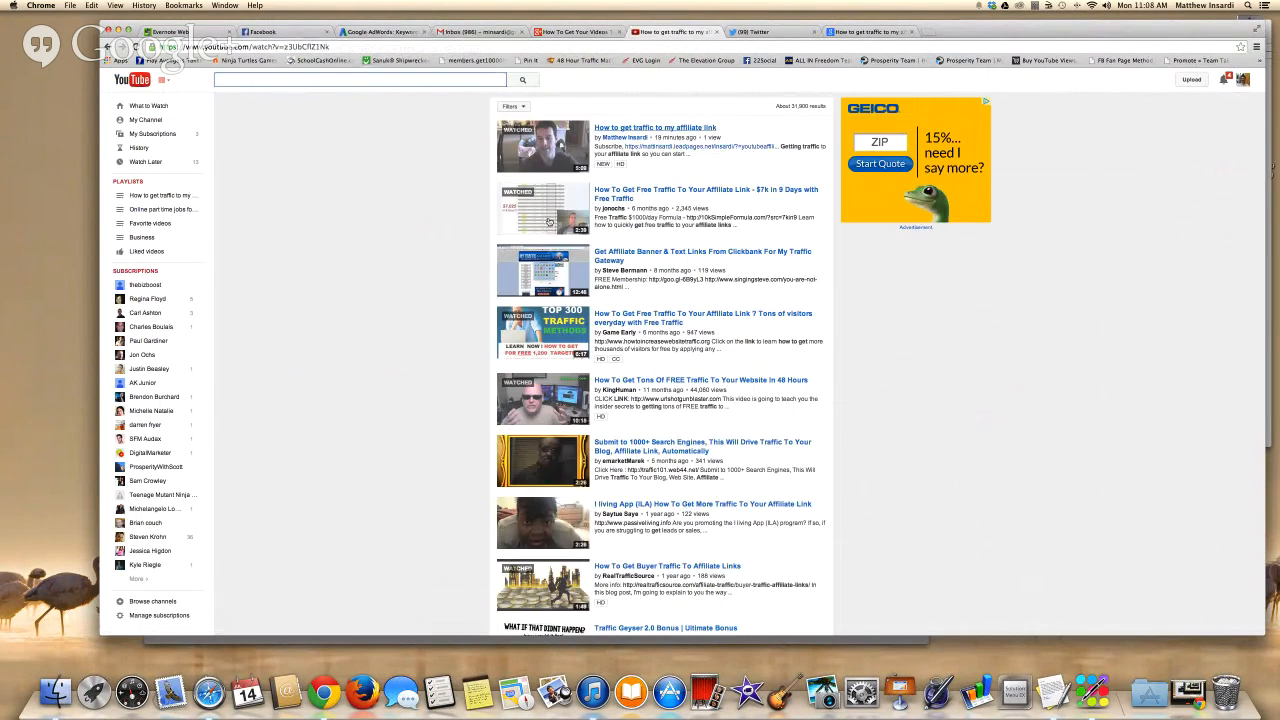
left_click(544, 148)
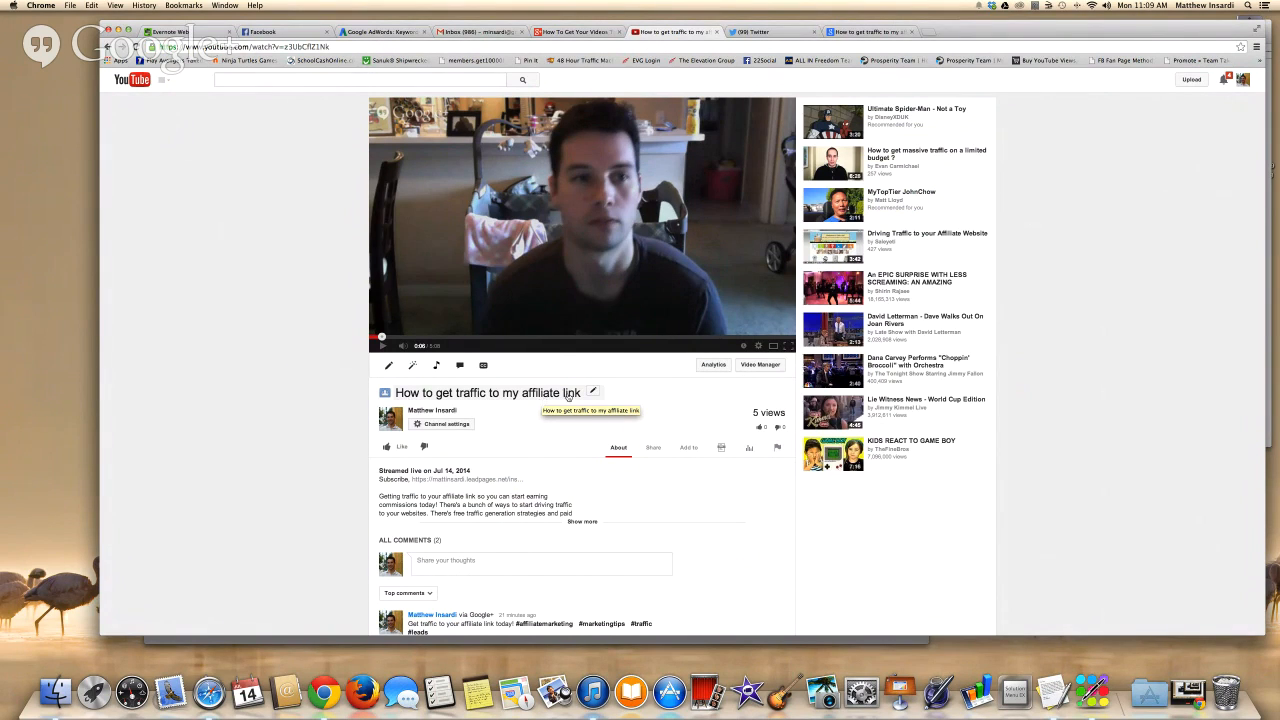
mouse_move(566, 404)
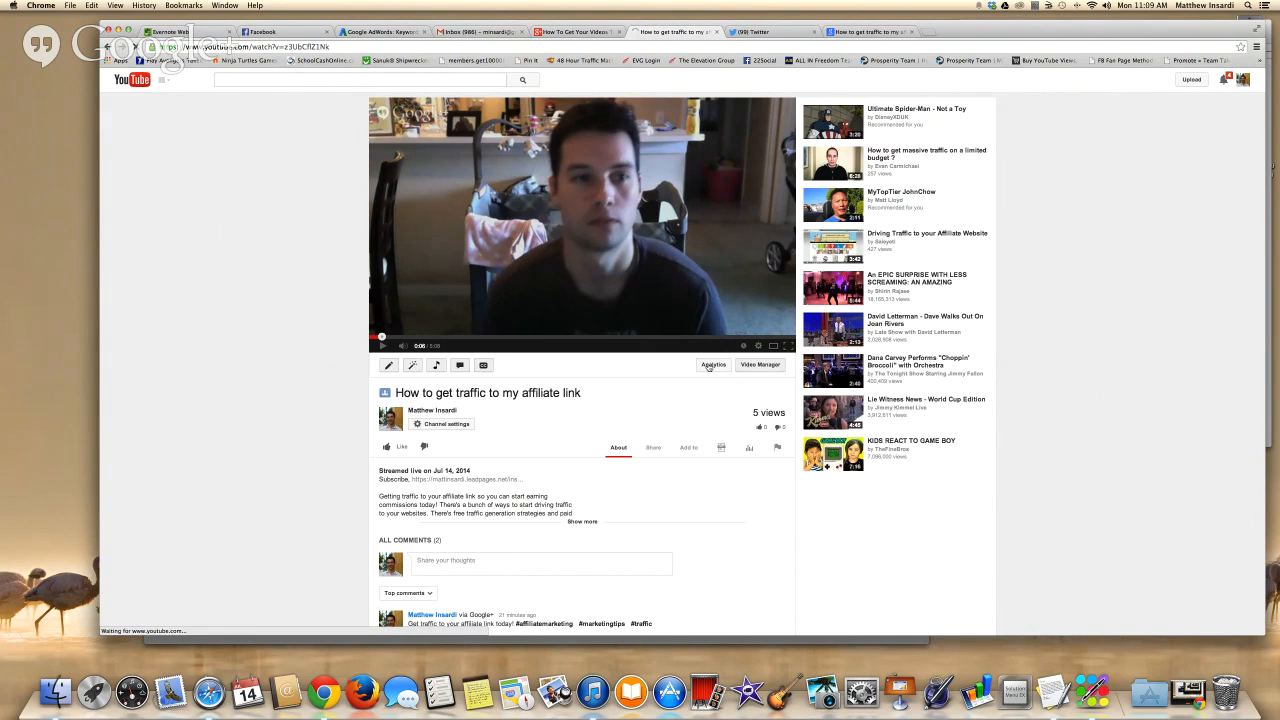
- From Video Manager, edit the affiliate-link video and review its title, description and tags
left_click(760, 364)
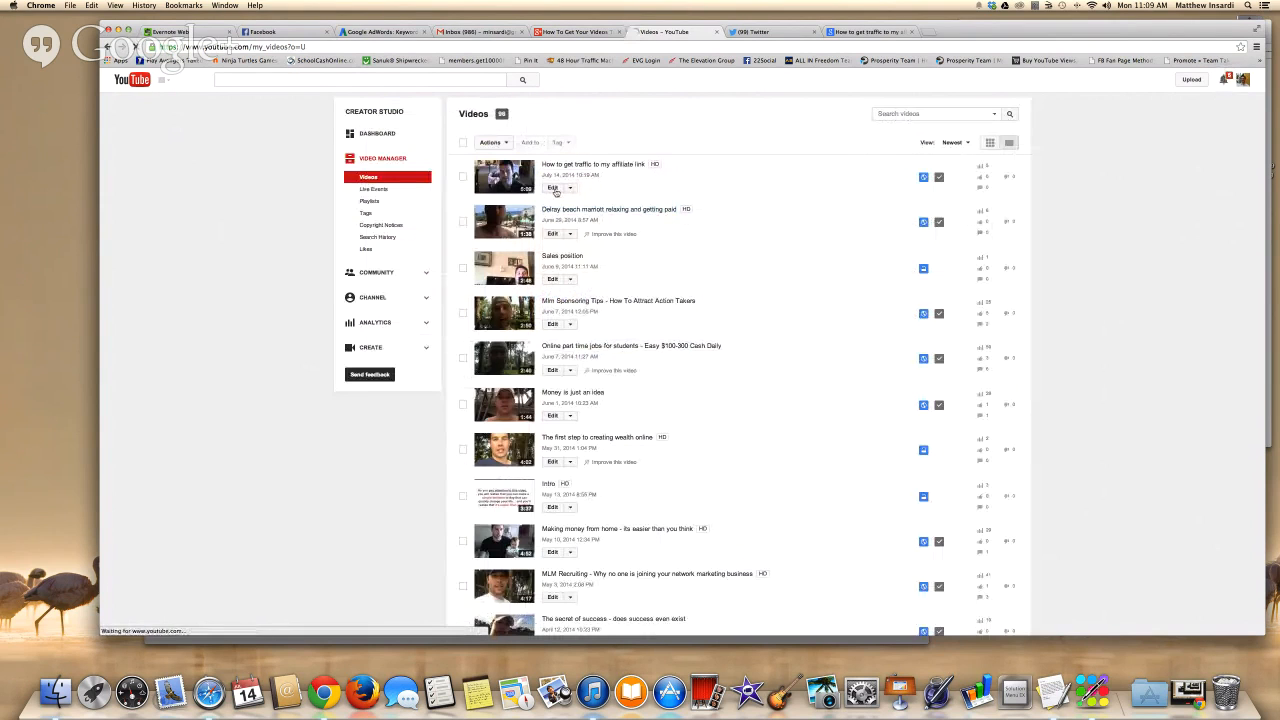
left_click(552, 188)
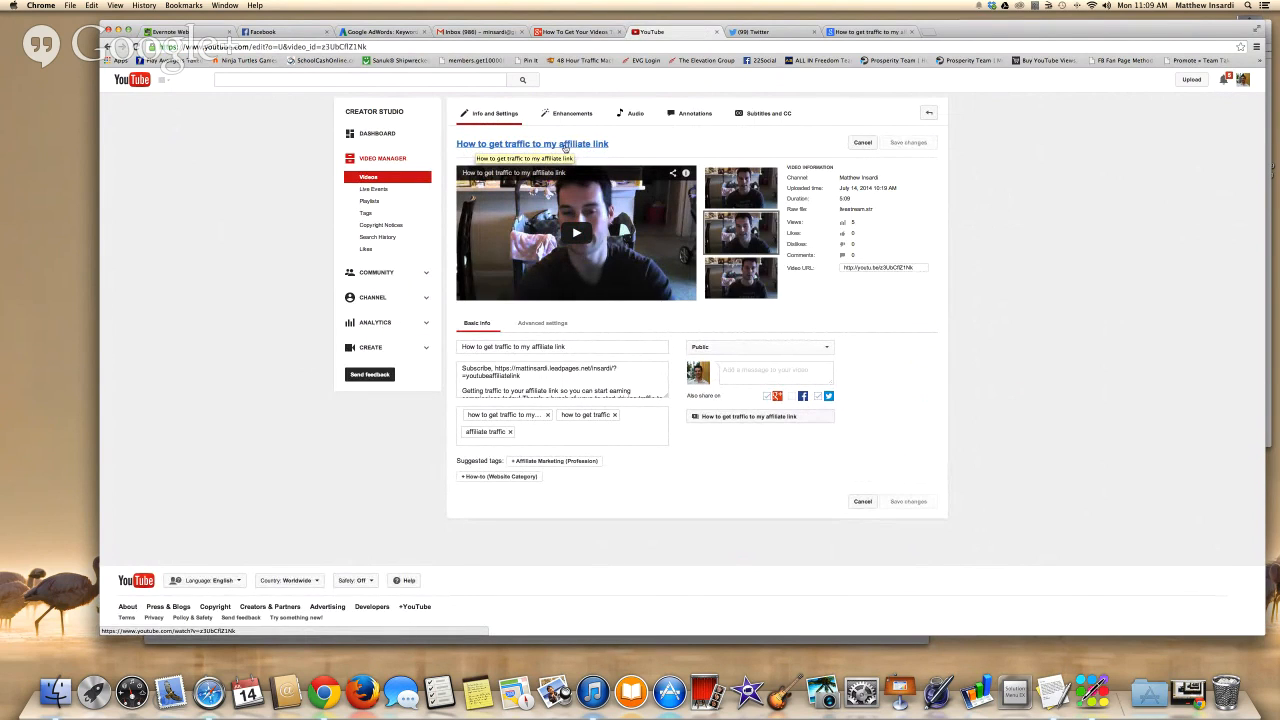
mouse_move(636, 148)
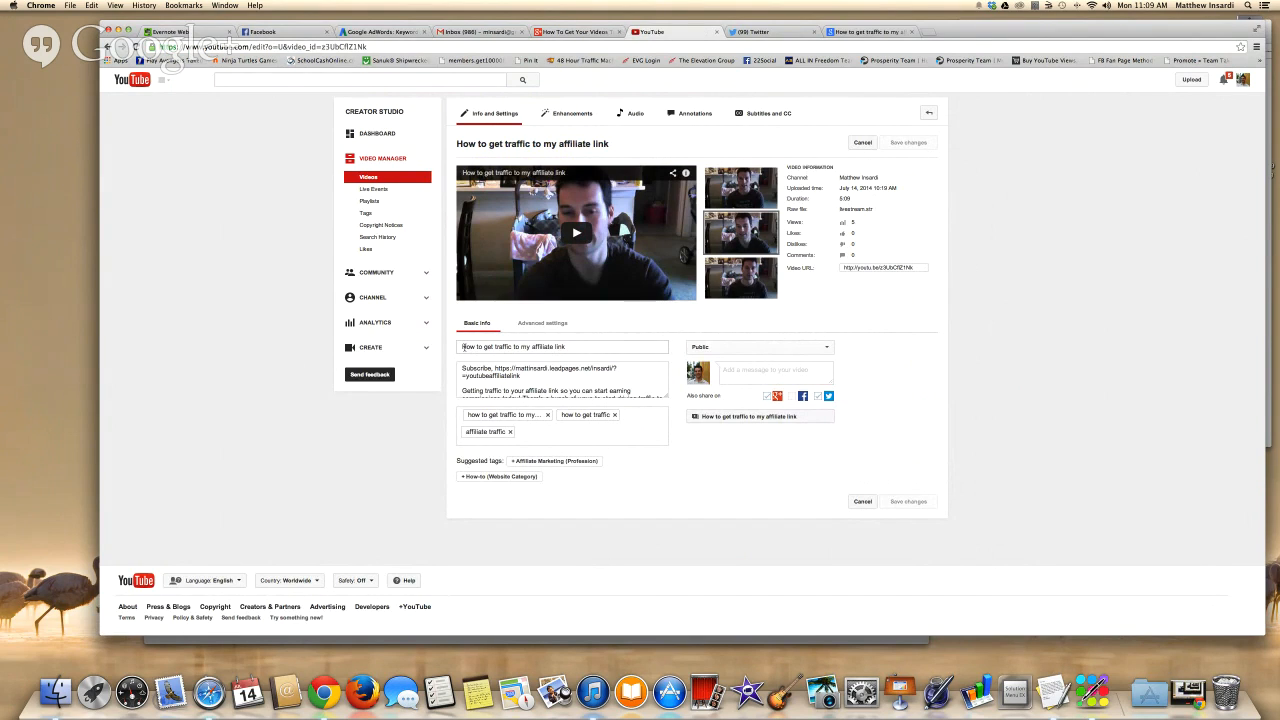
left_click(562, 346)
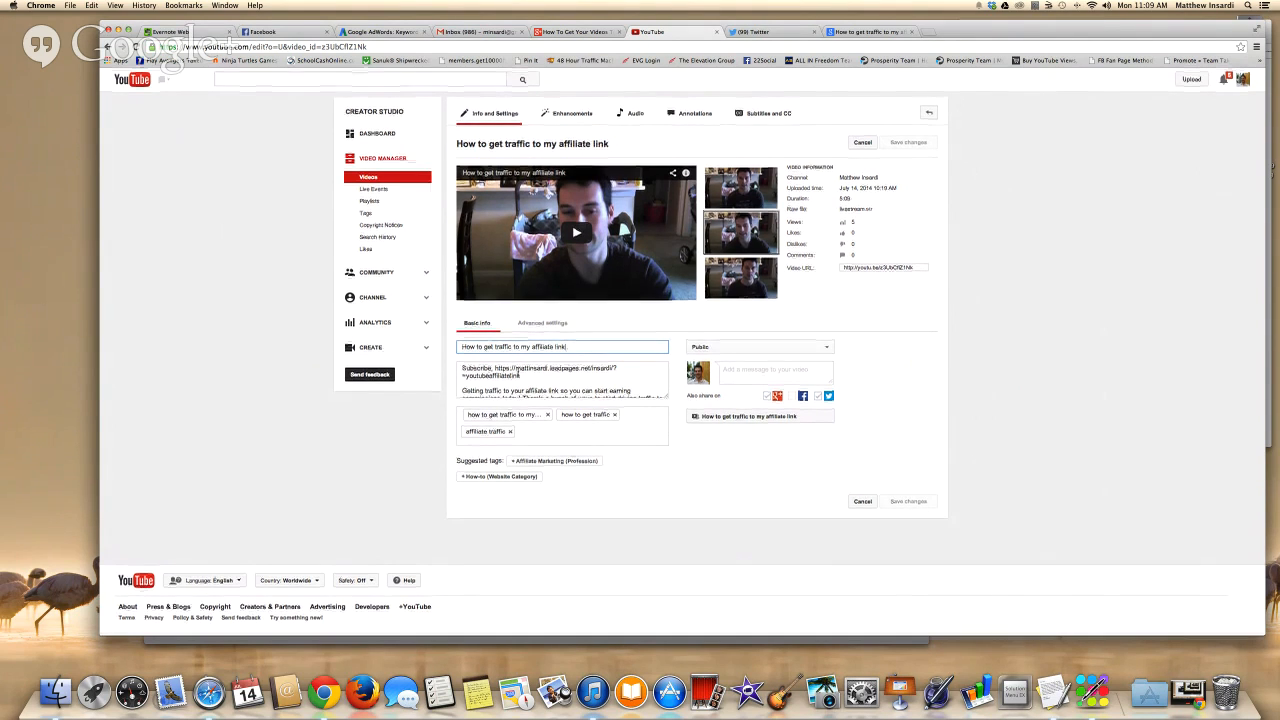
scroll("down", 3)
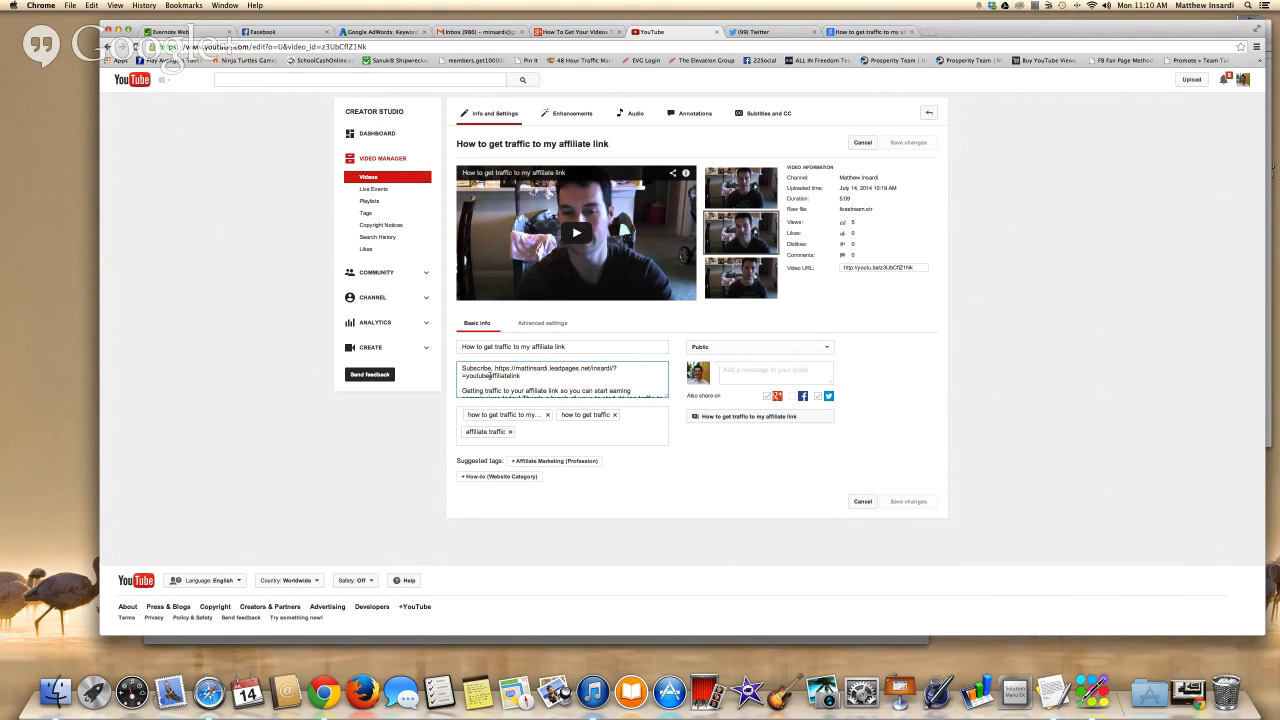
scroll("down", 3)
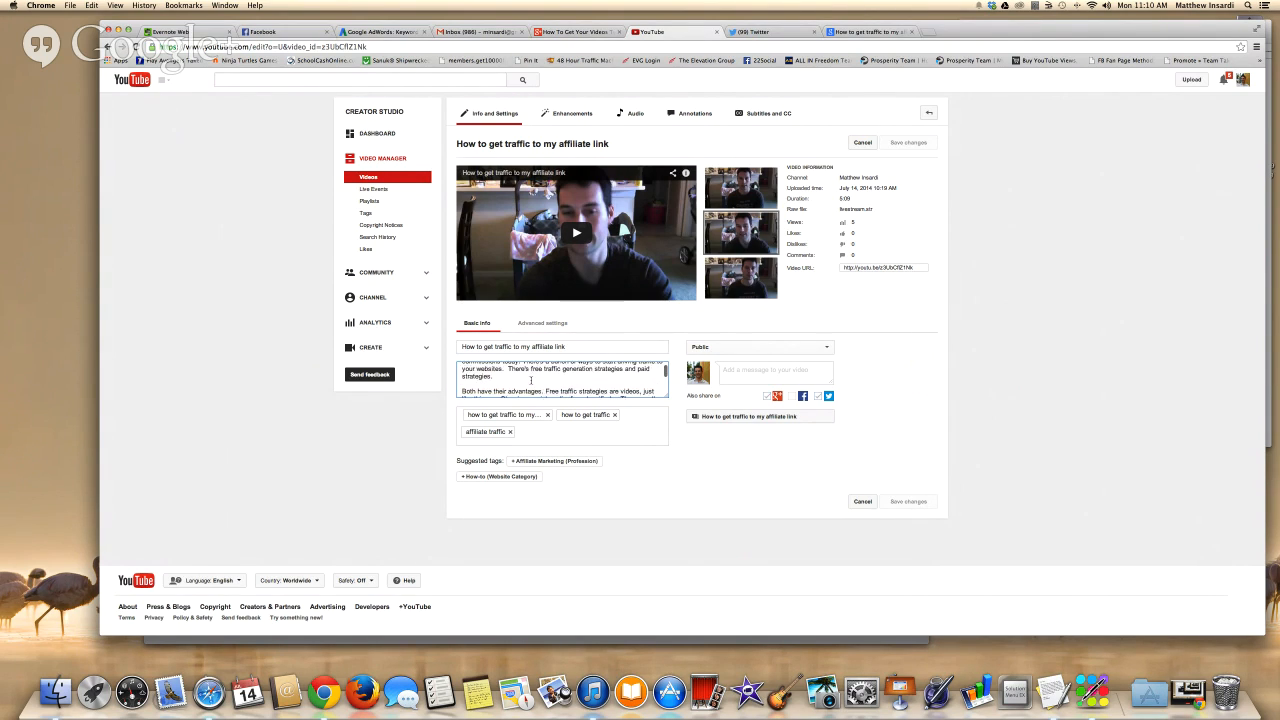
scroll("down", 3)
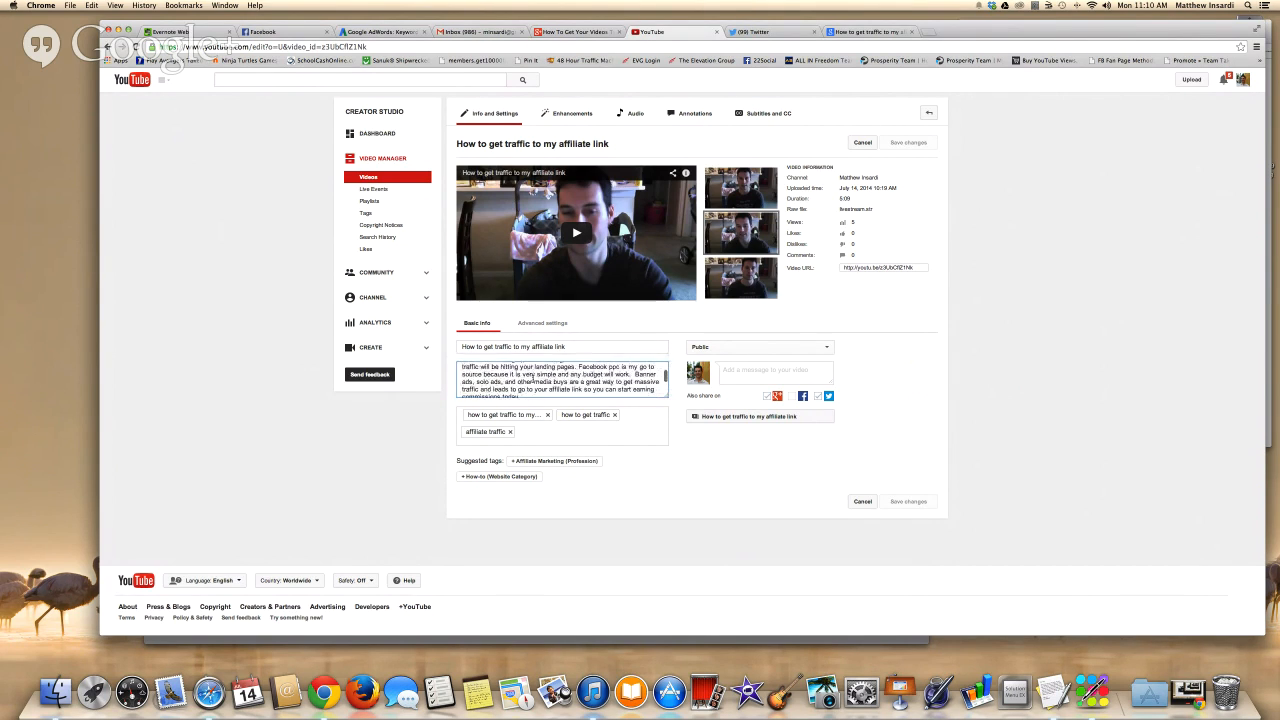
scroll("down", 3)
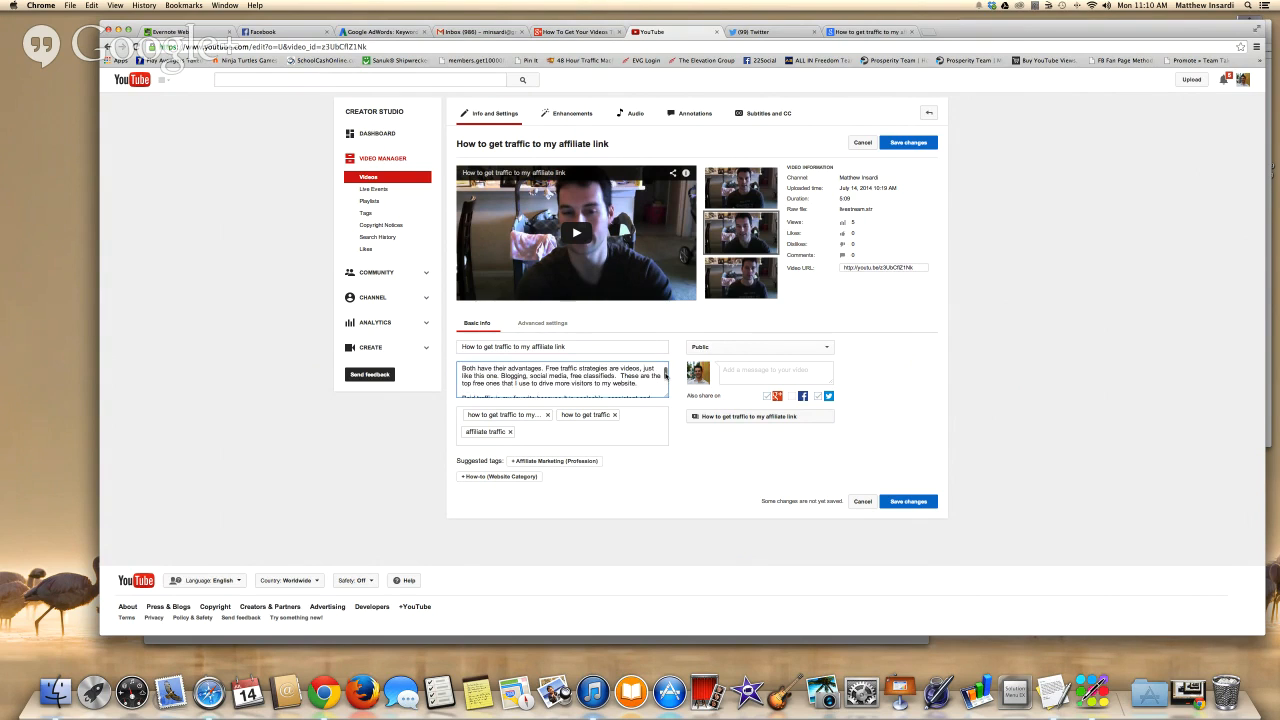
- Add the title and watch URL to the description, then open the video's watch page in a new tab
scroll("down", 3)
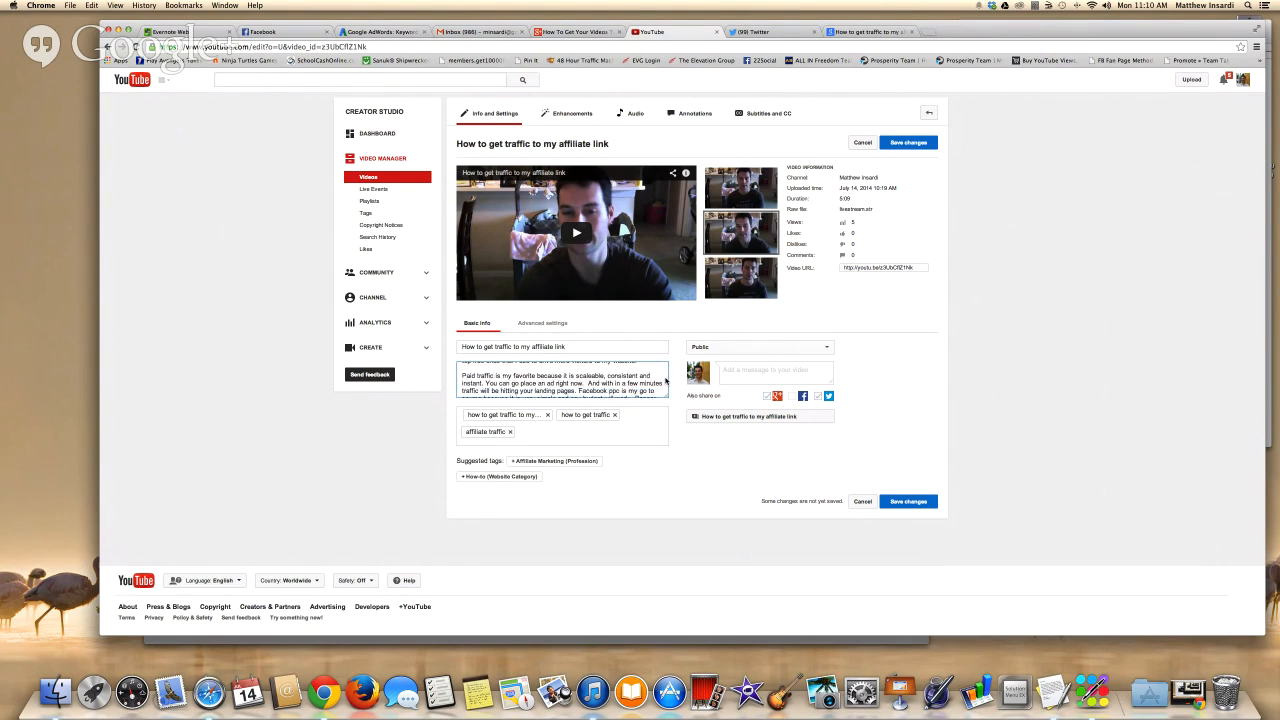
scroll("down", 3)
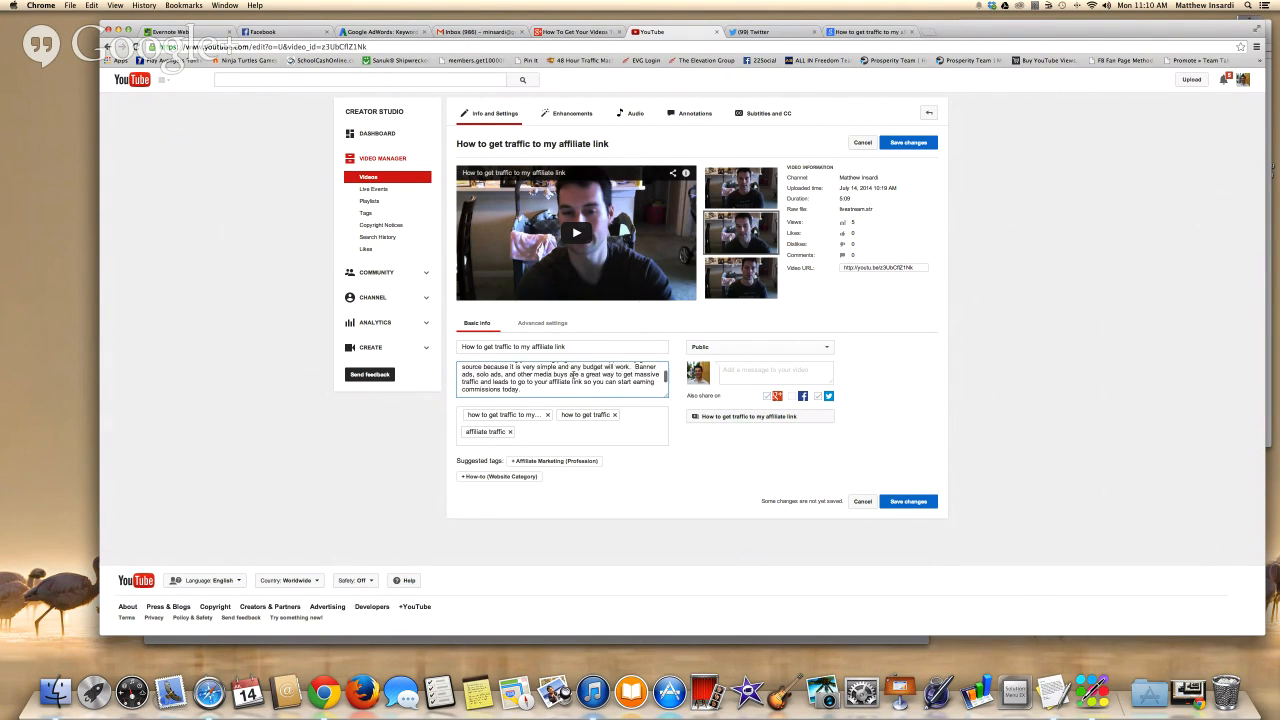
scroll("down", 3)
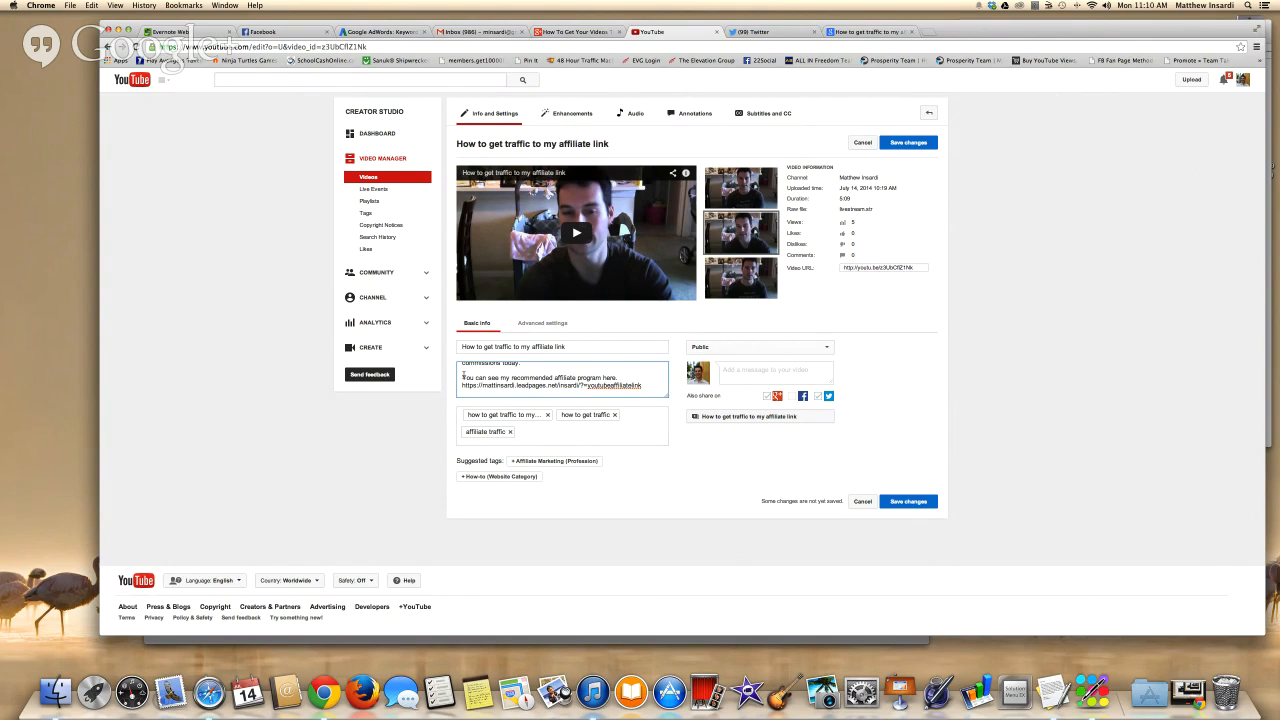
scroll("down", 3)
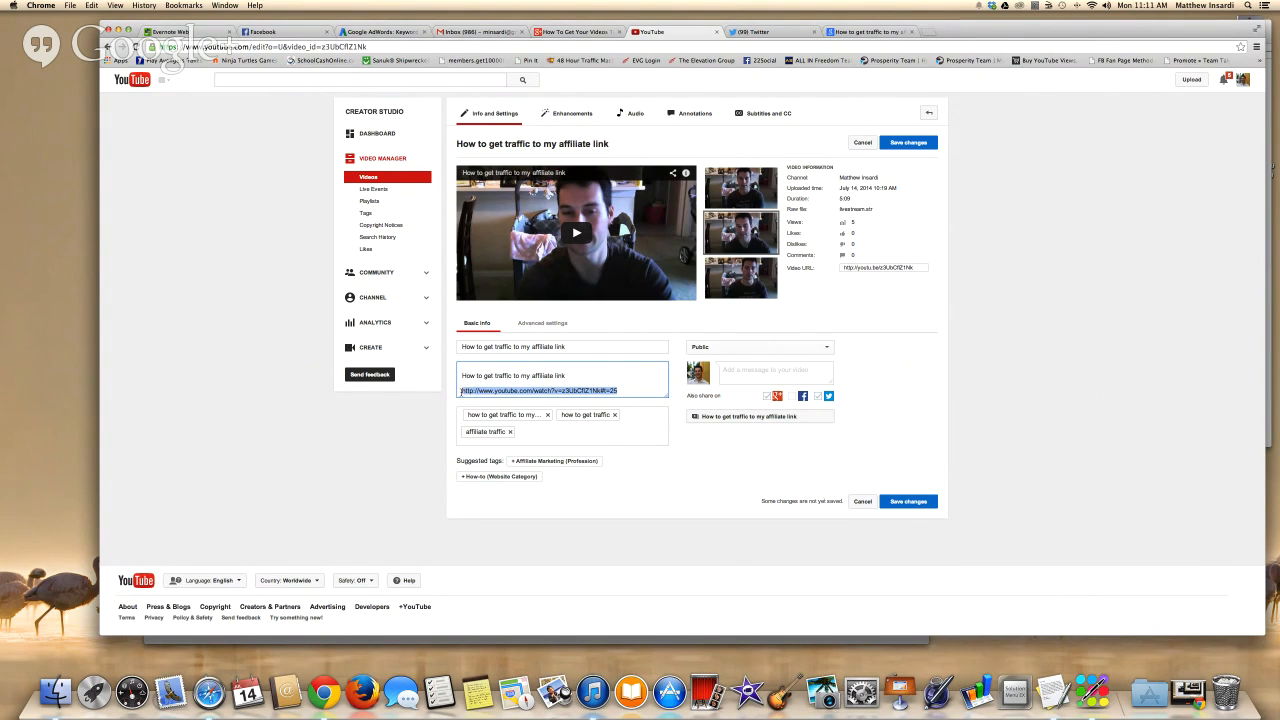
mouse_move(326, 66)
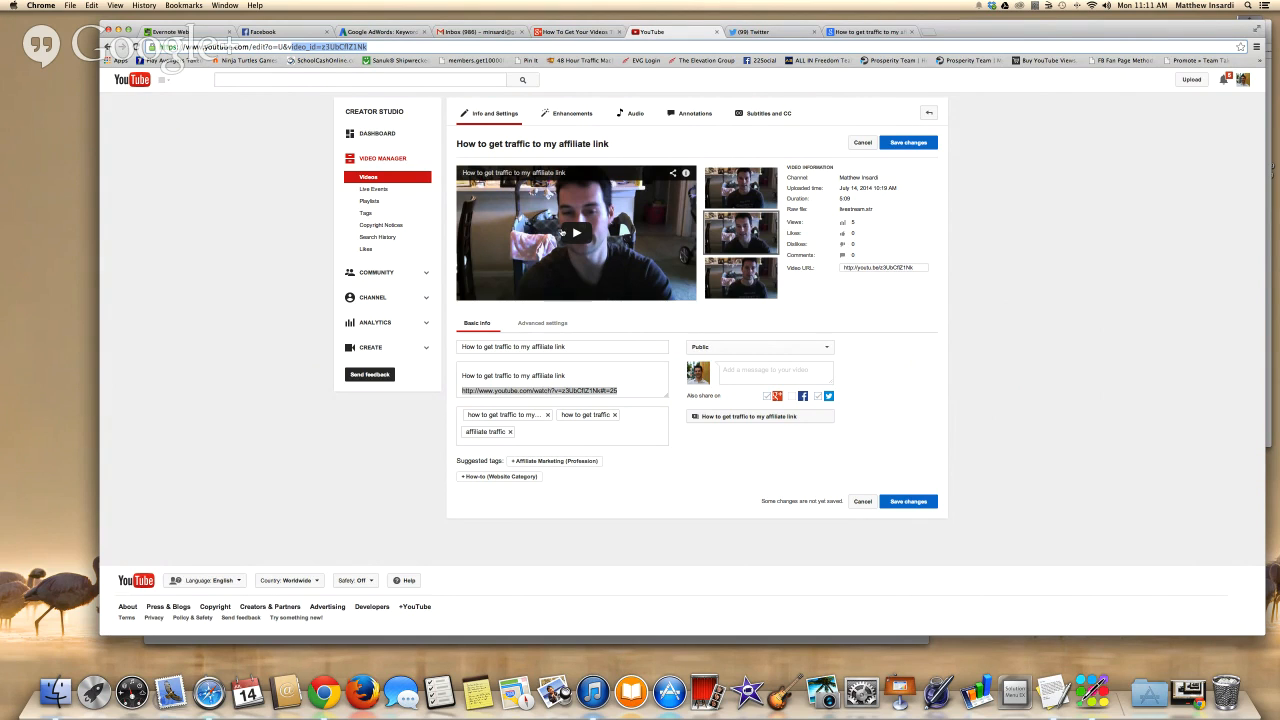
right_click(530, 144)
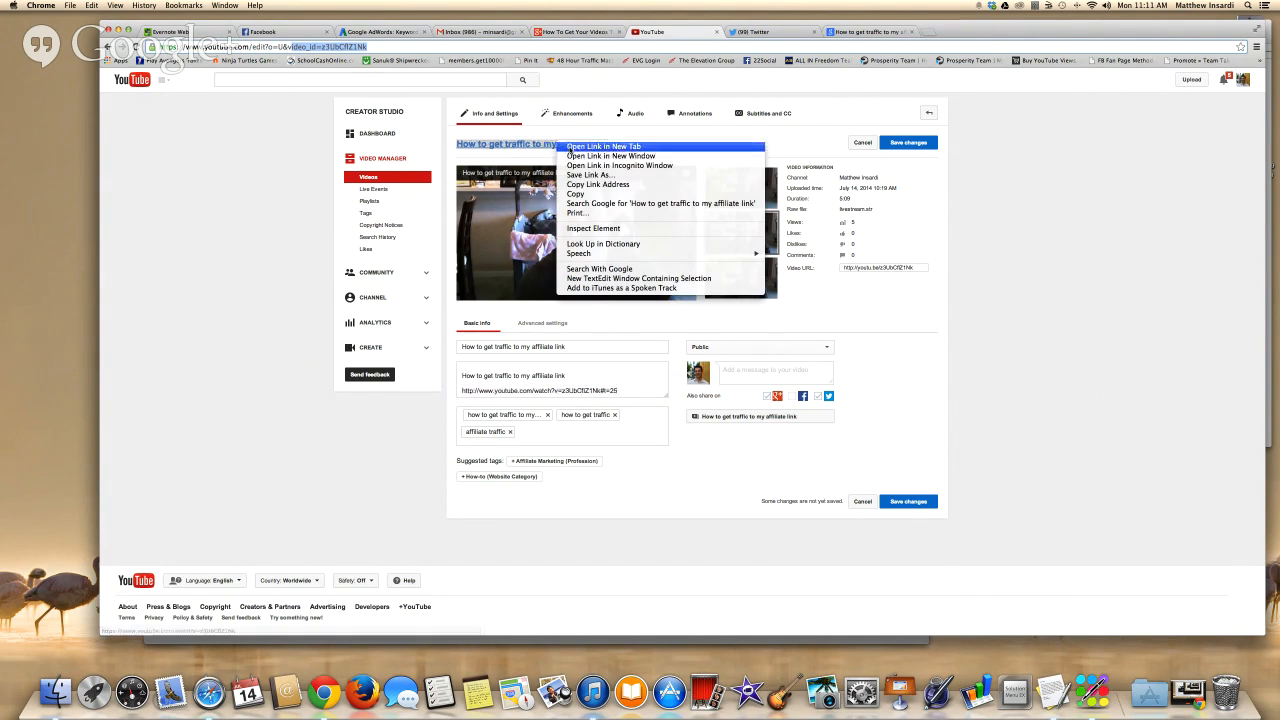
left_click(604, 146)
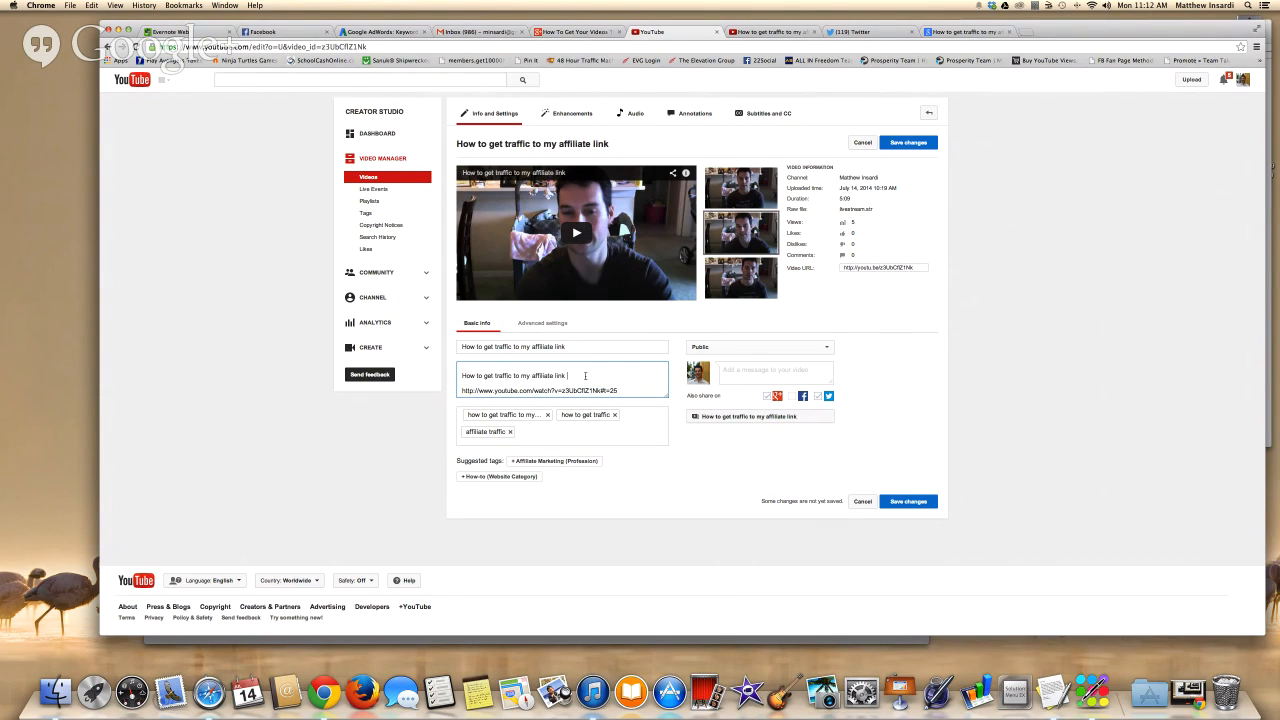
mouse_move(580, 340)
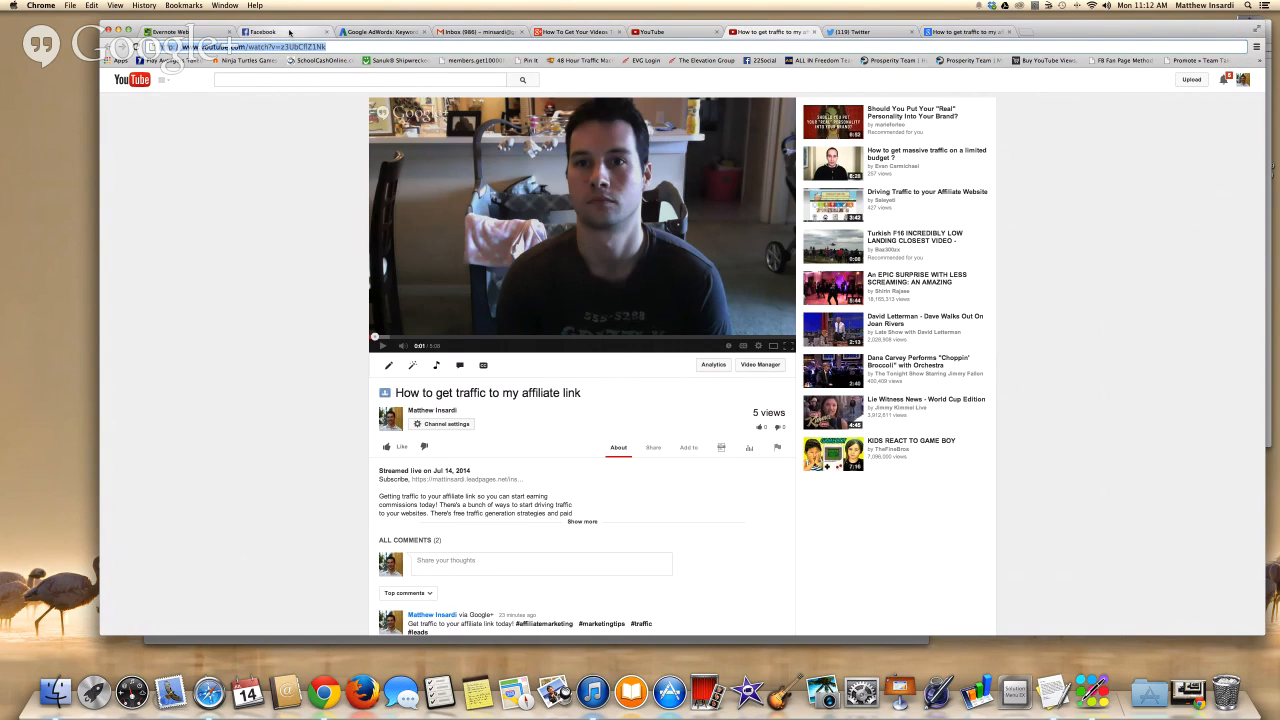
- Publish the video link as a post in the Facebook group 'Network Marketing Friends'
left_click(260, 32)
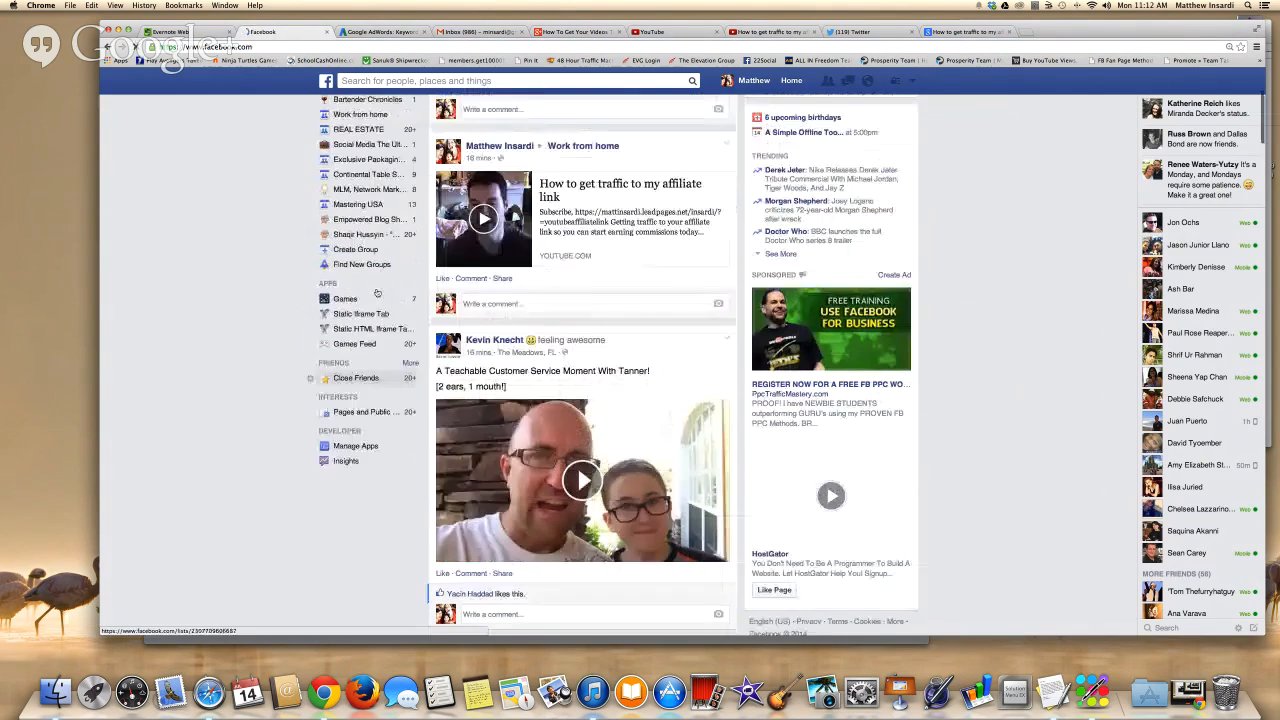
scroll("up", 3)
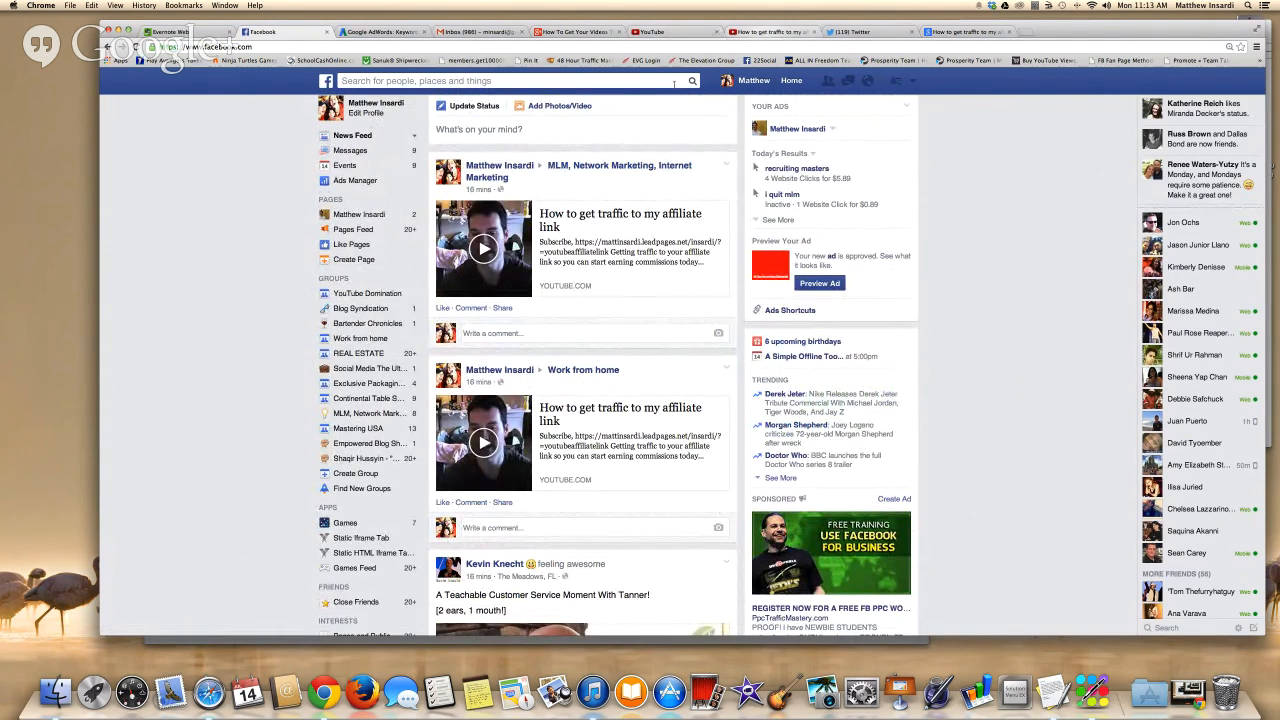
mouse_move(368, 292)
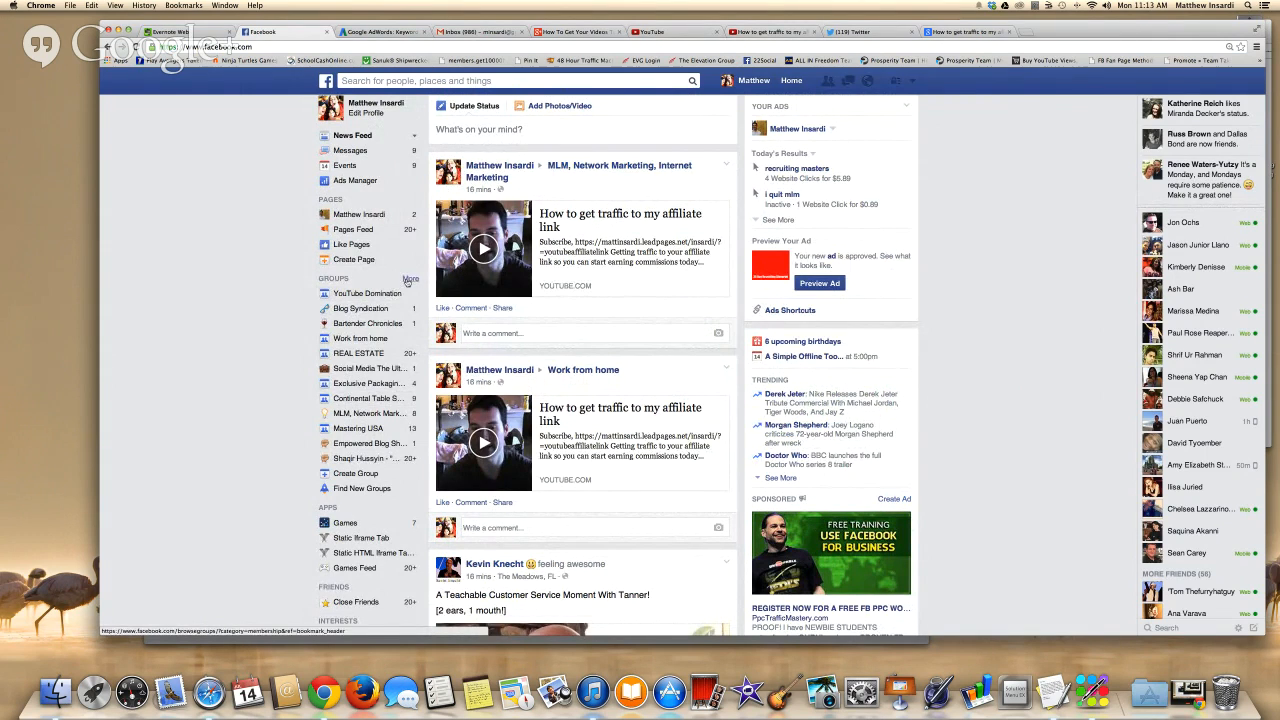
left_click(410, 278)
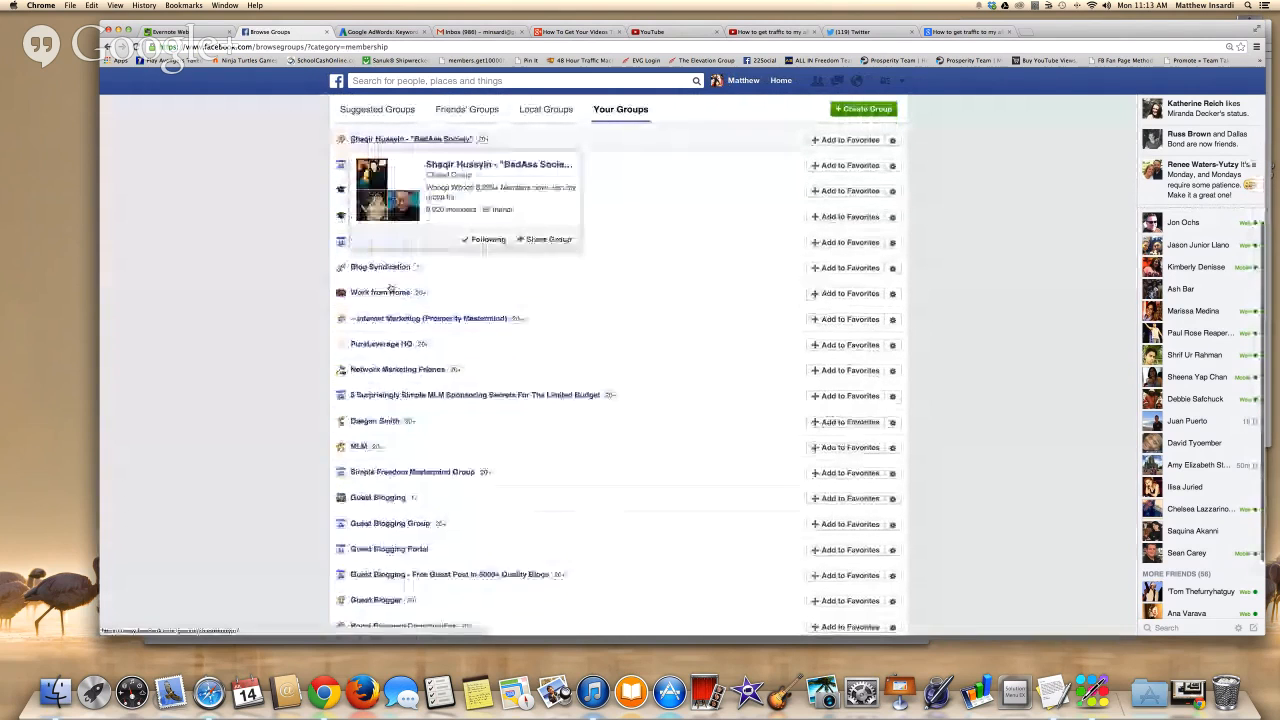
scroll("up", 3)
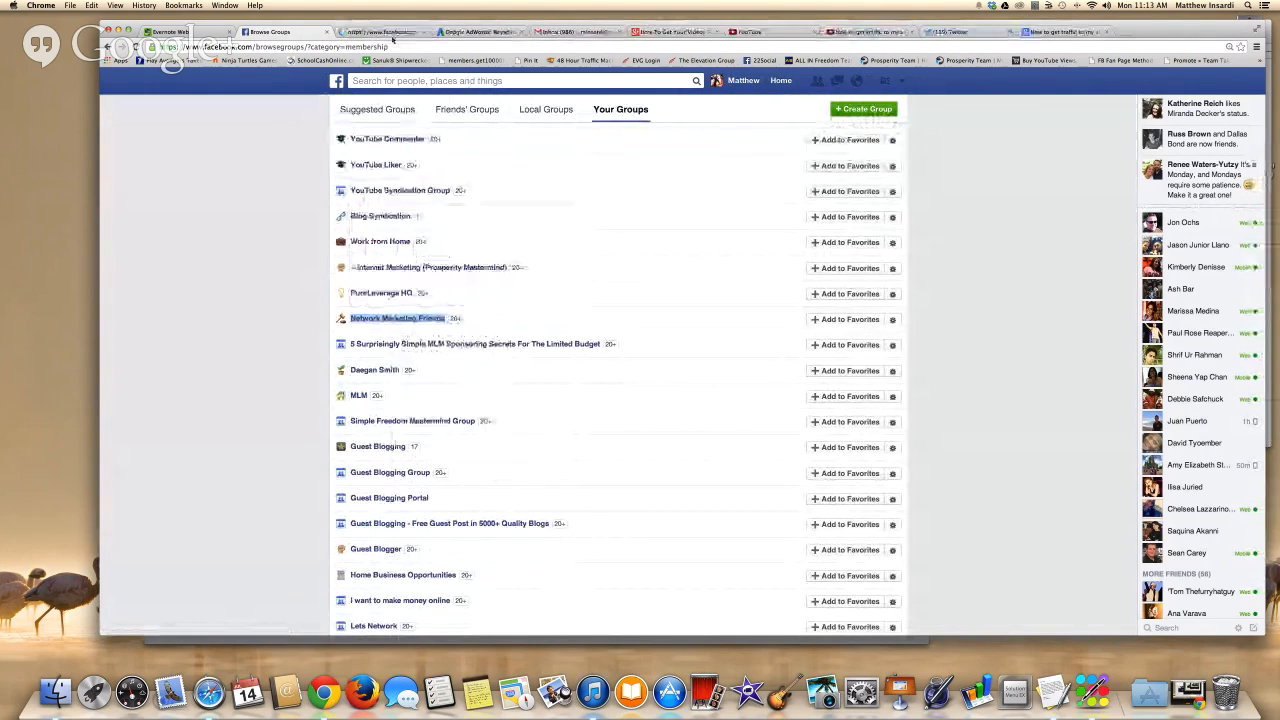
left_click(396, 318)
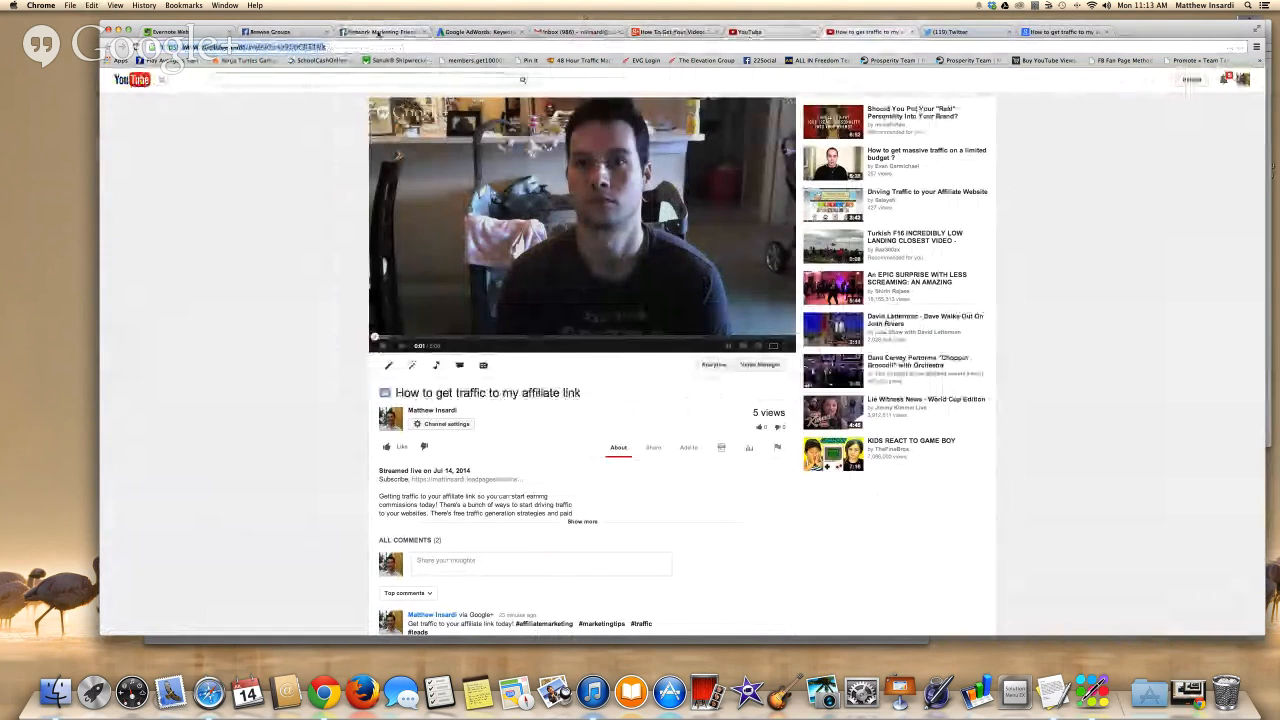
left_click(376, 32)
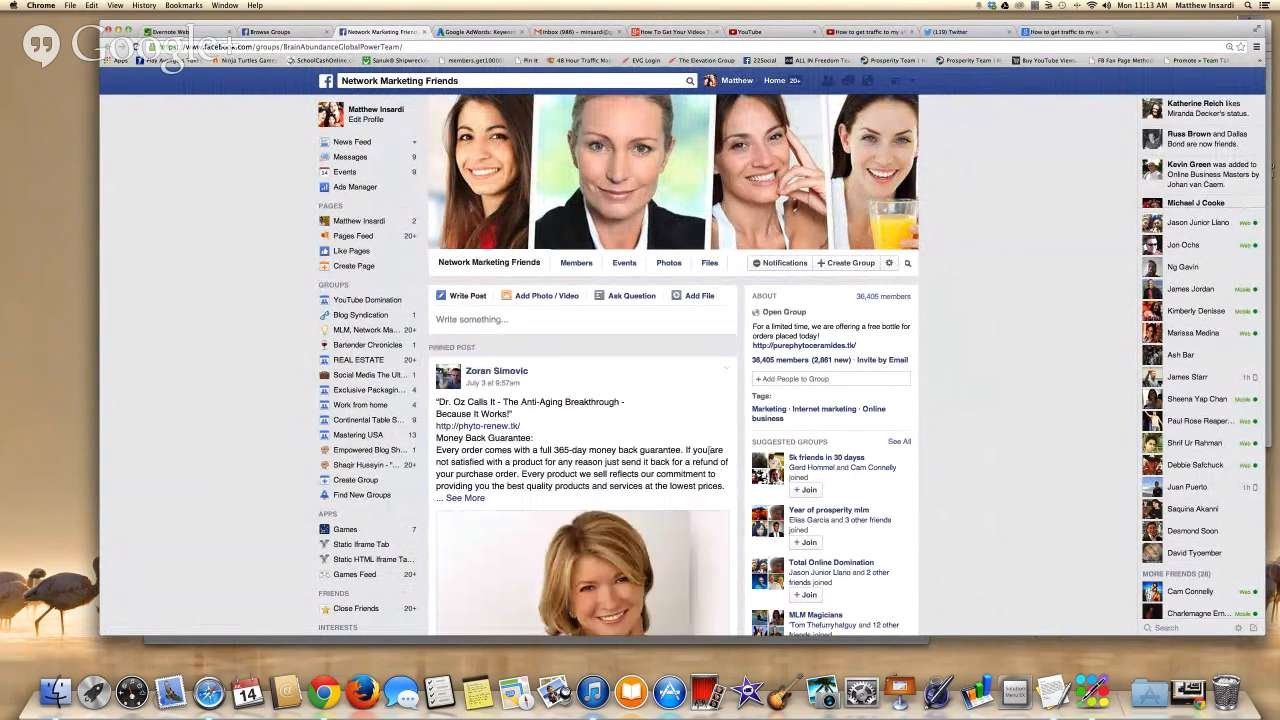
scroll("down", 3)
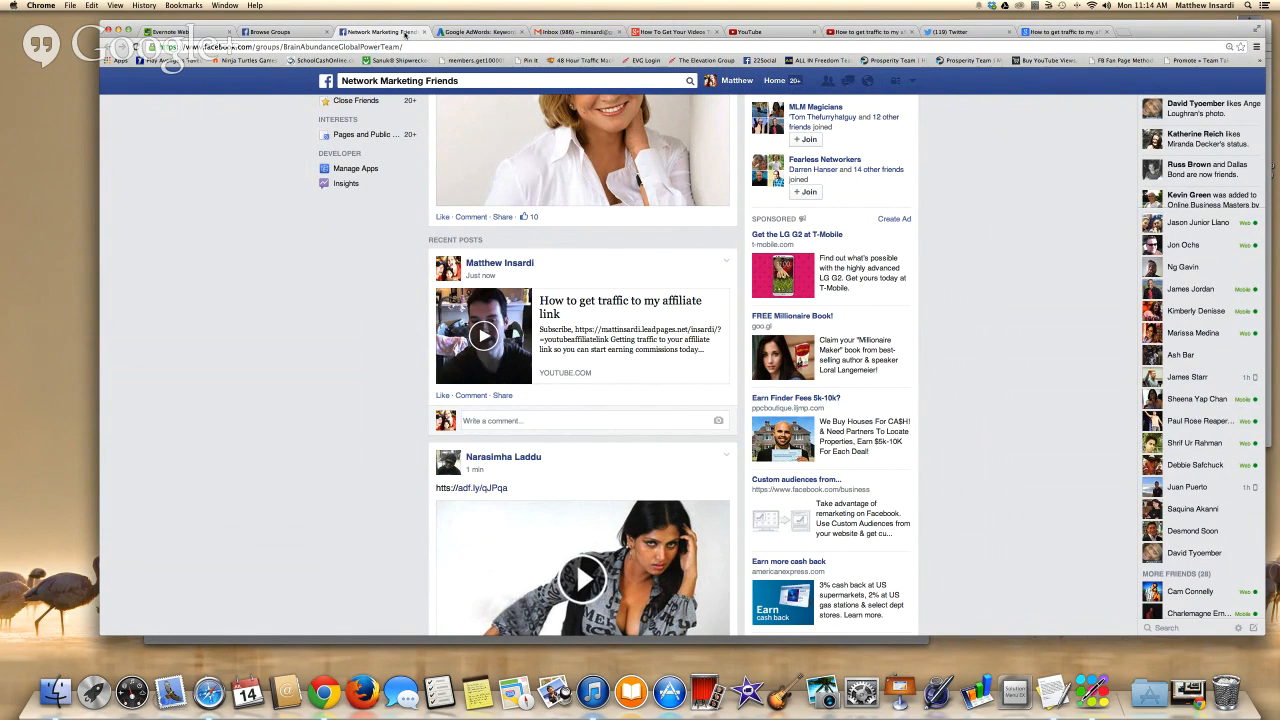
mouse_move(616, 354)
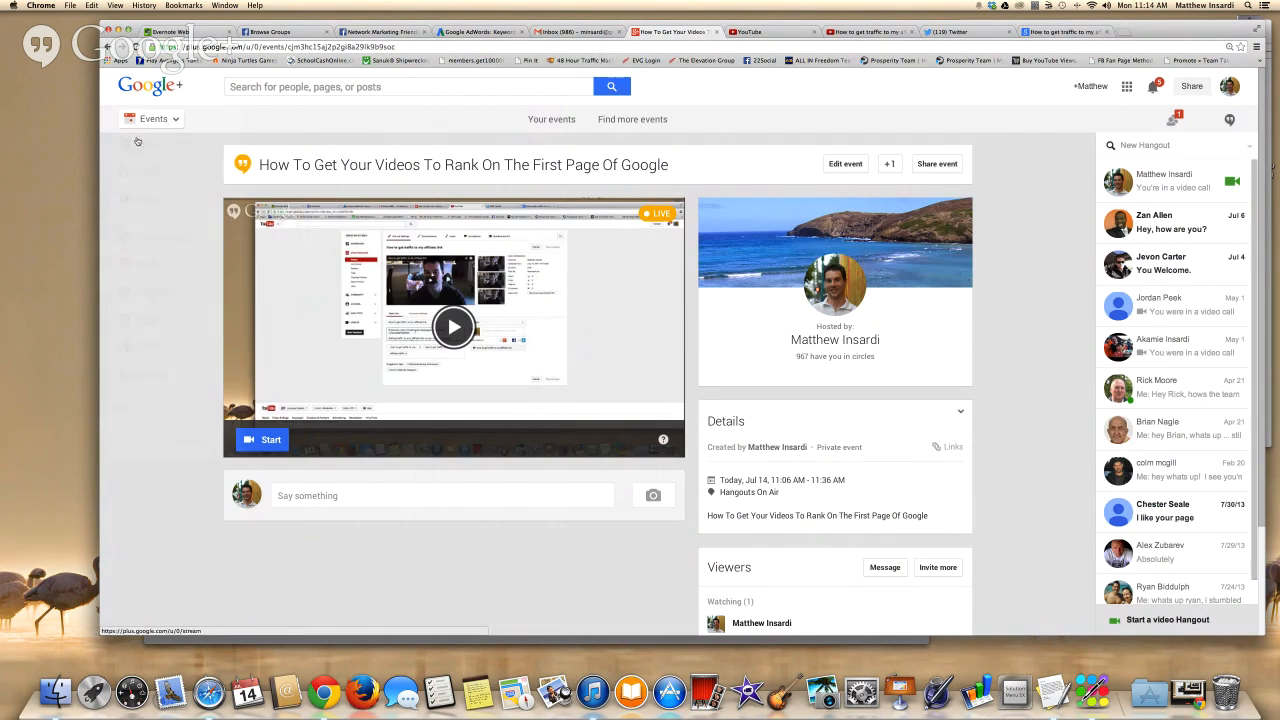
- View the shared post on the Google+ home stream, then return to the YouTube watch page
left_click(152, 118)
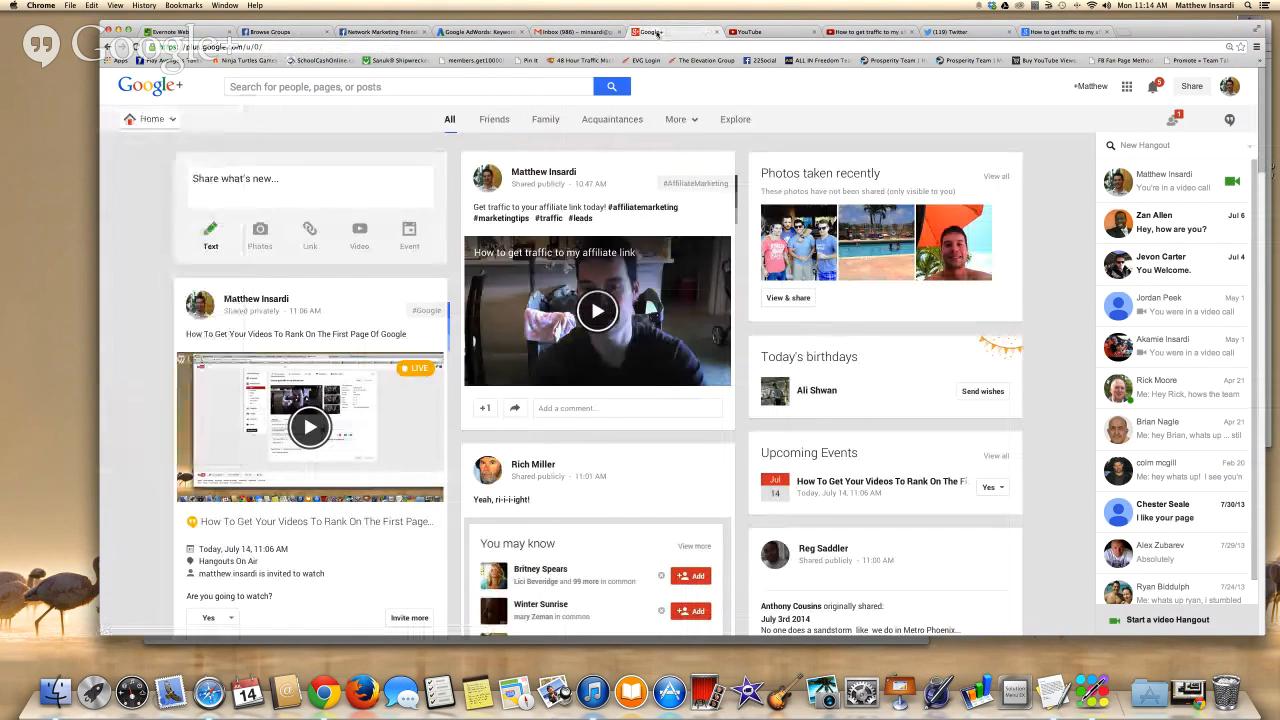
left_click(748, 32)
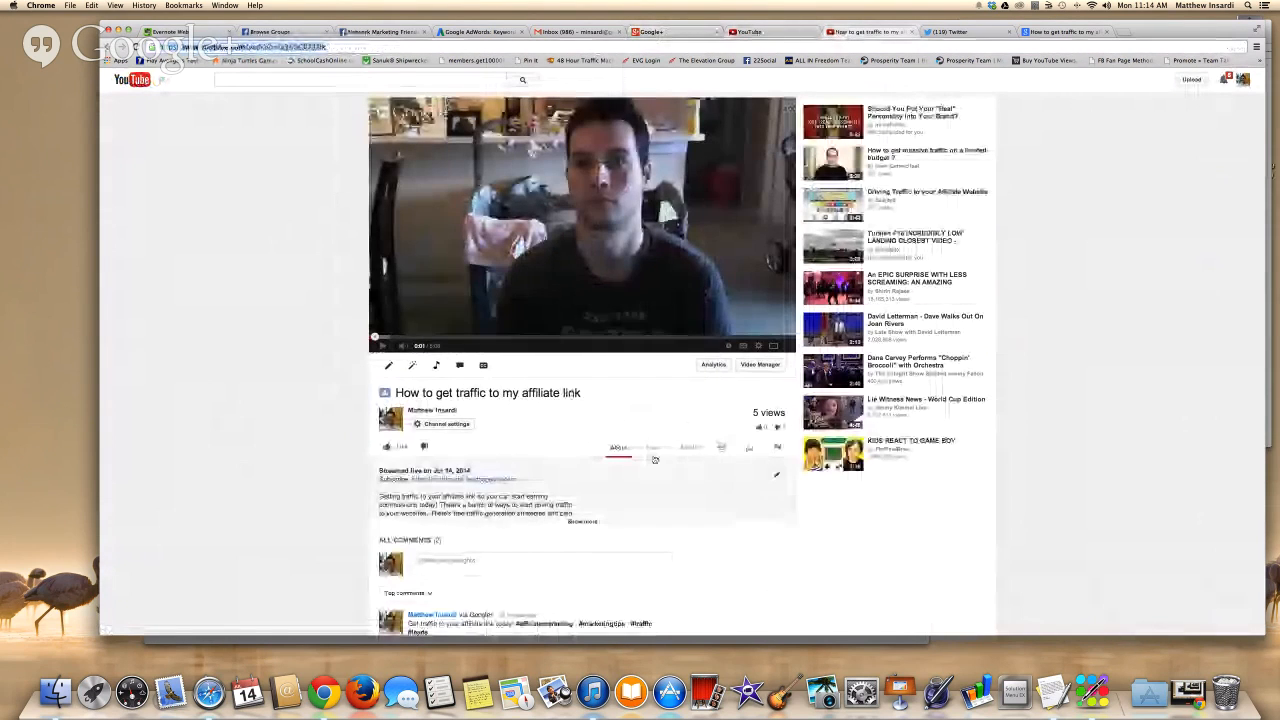
- Show the video's Share options with its short link, then move over to Twitter
left_click(652, 448)
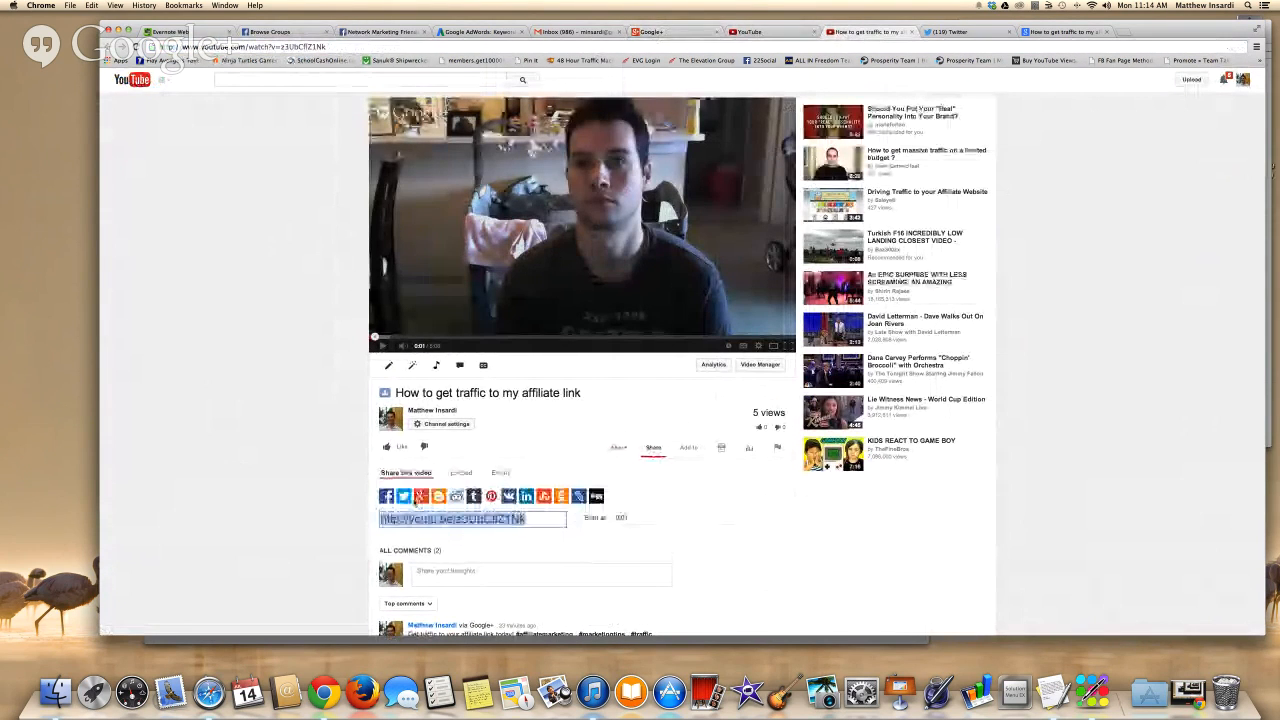
mouse_move(544, 496)
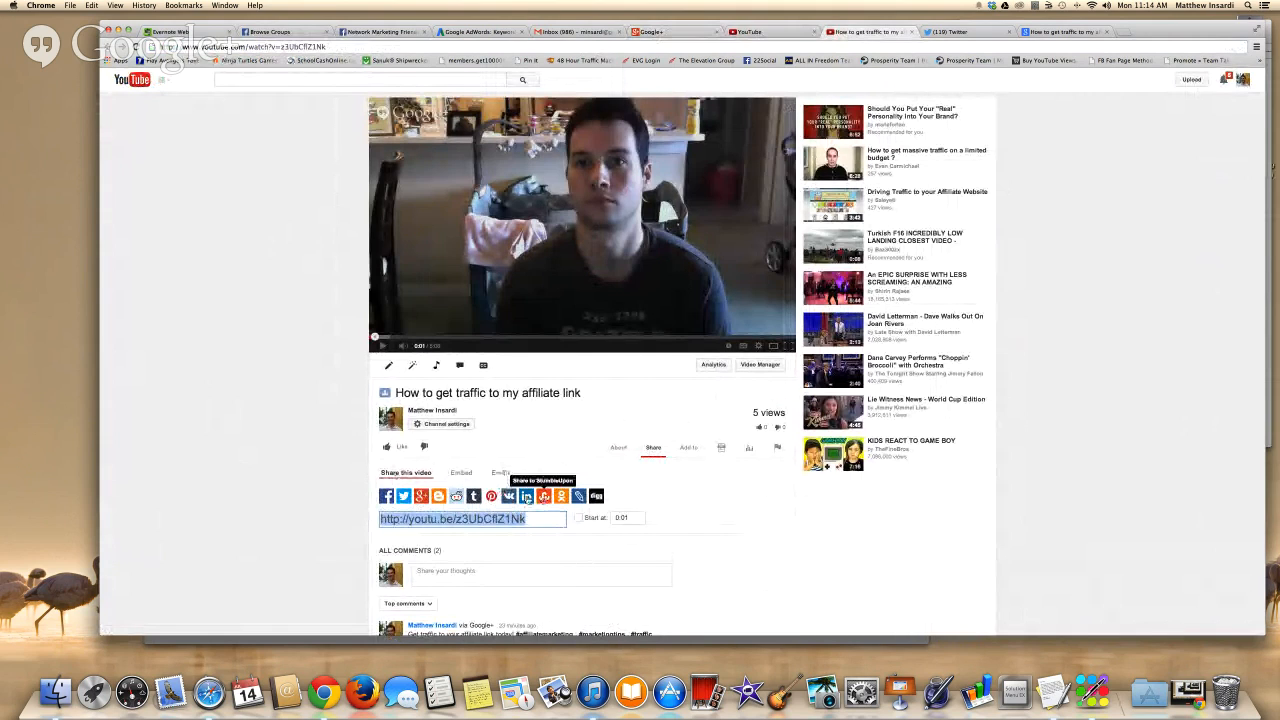
mouse_move(490, 496)
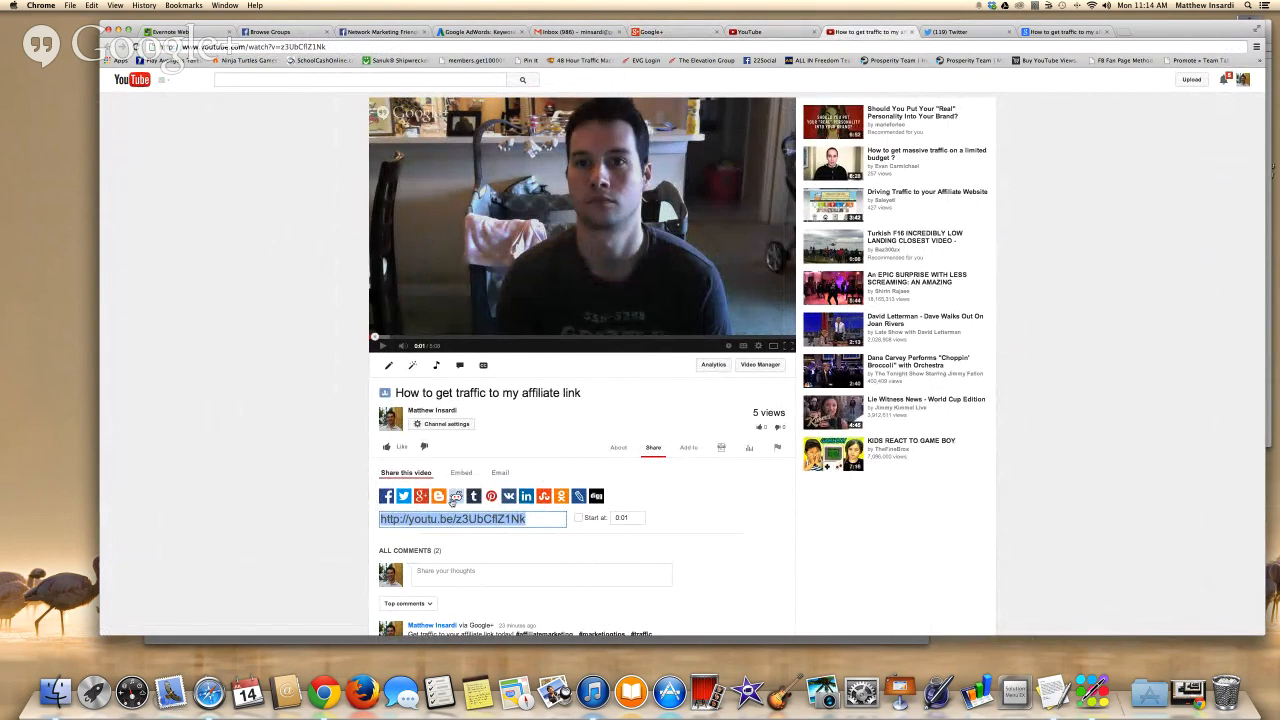
mouse_move(456, 496)
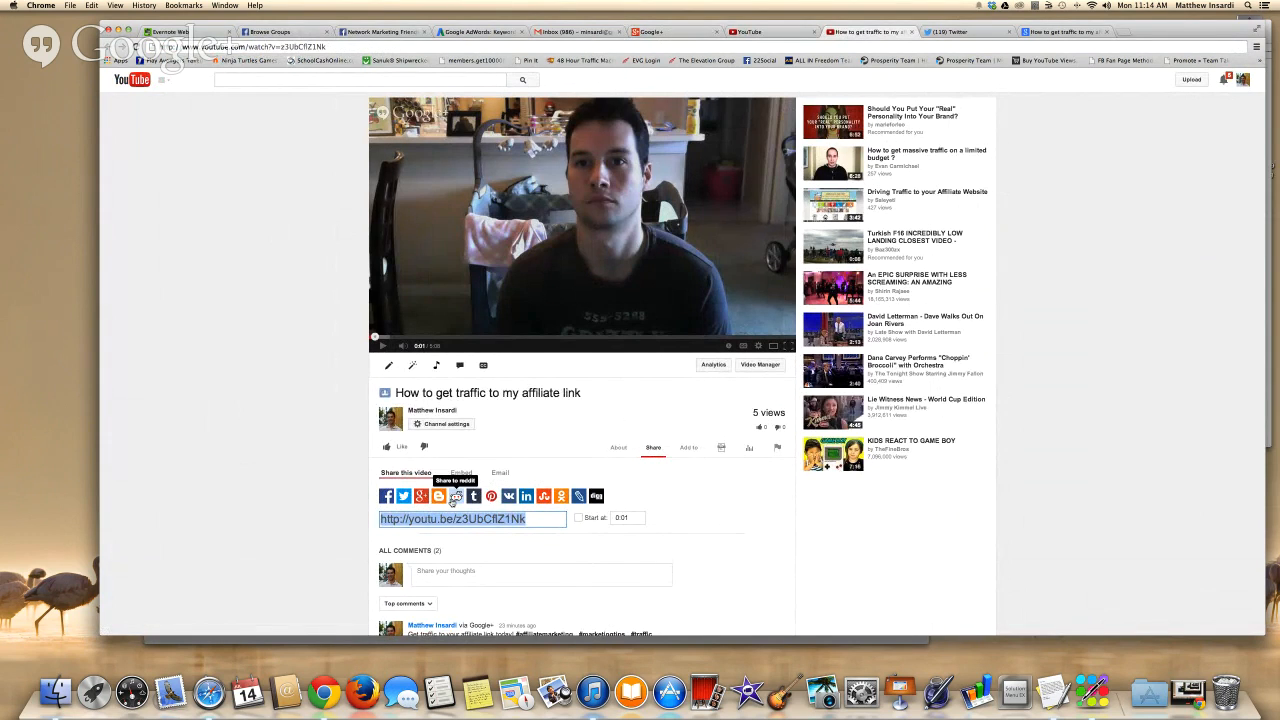
mouse_move(596, 496)
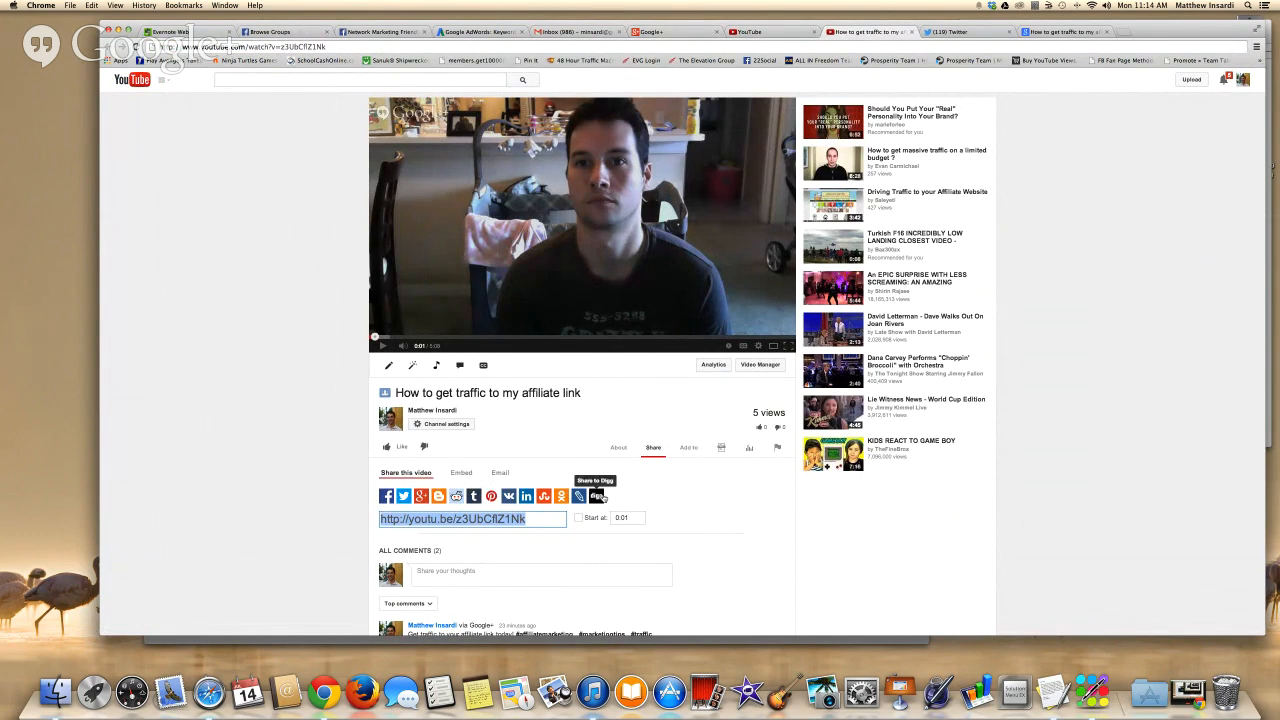
mouse_move(484, 484)
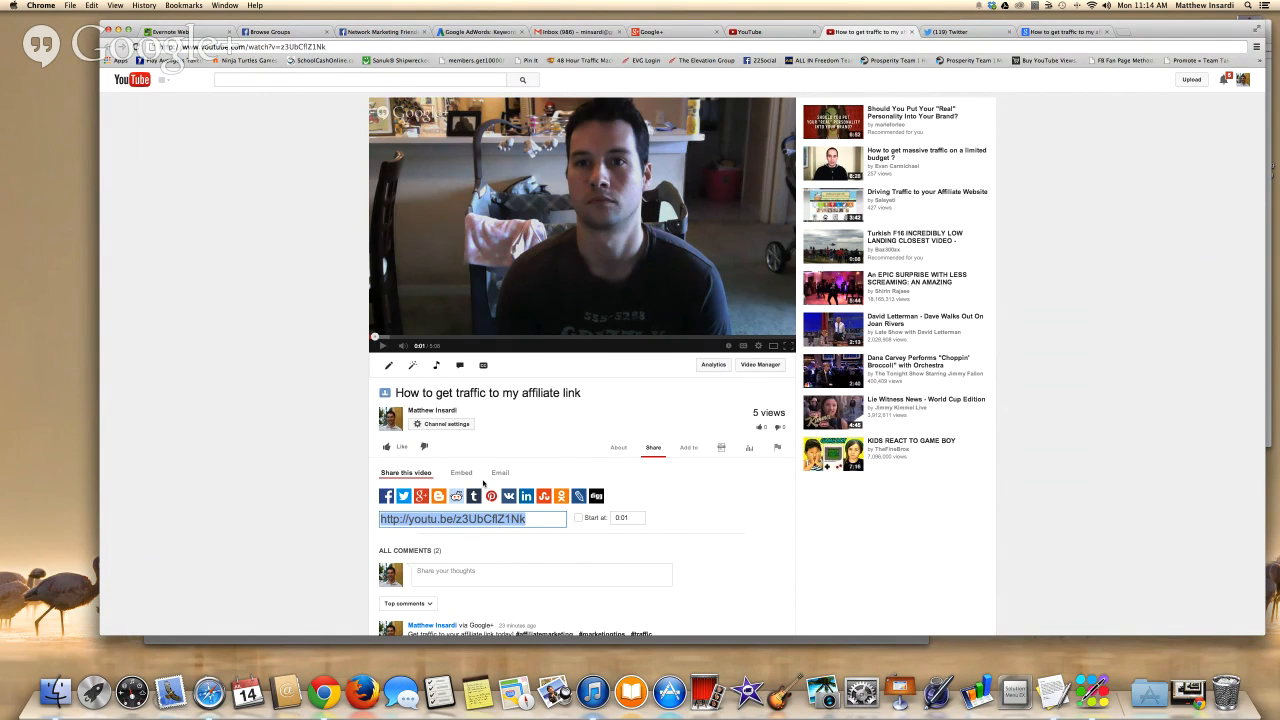
mouse_move(520, 352)
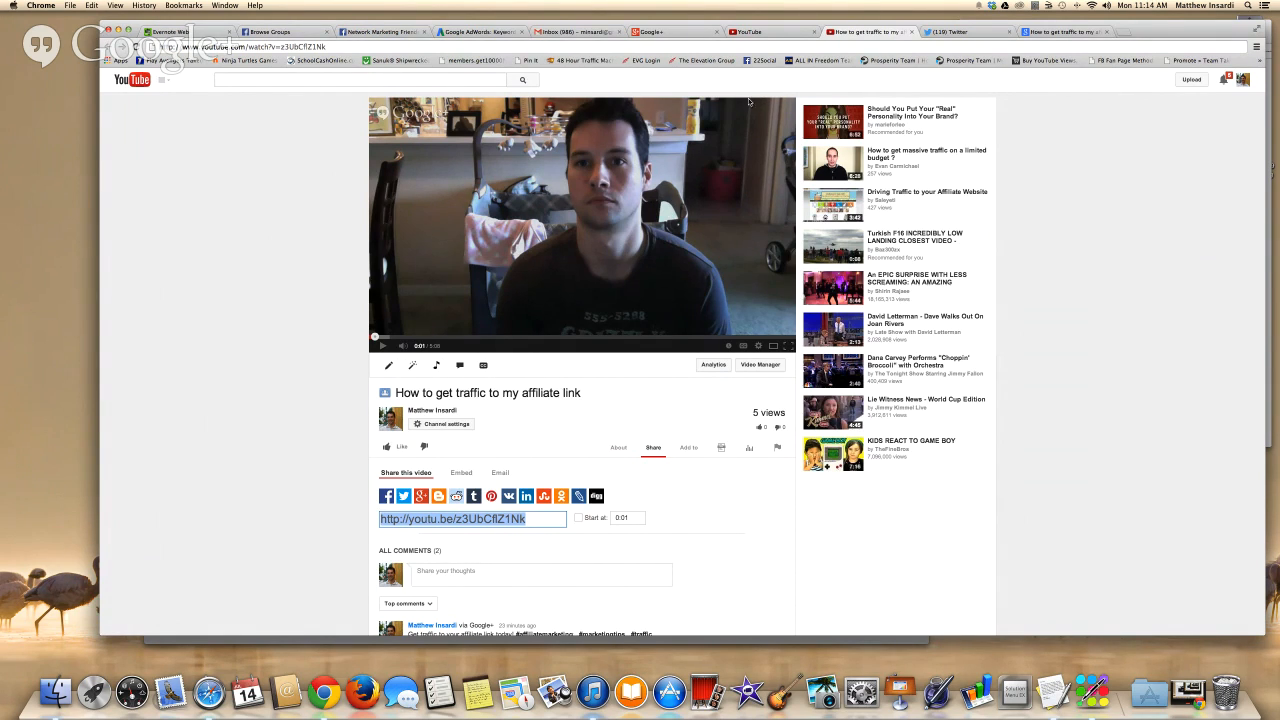
mouse_move(400, 398)
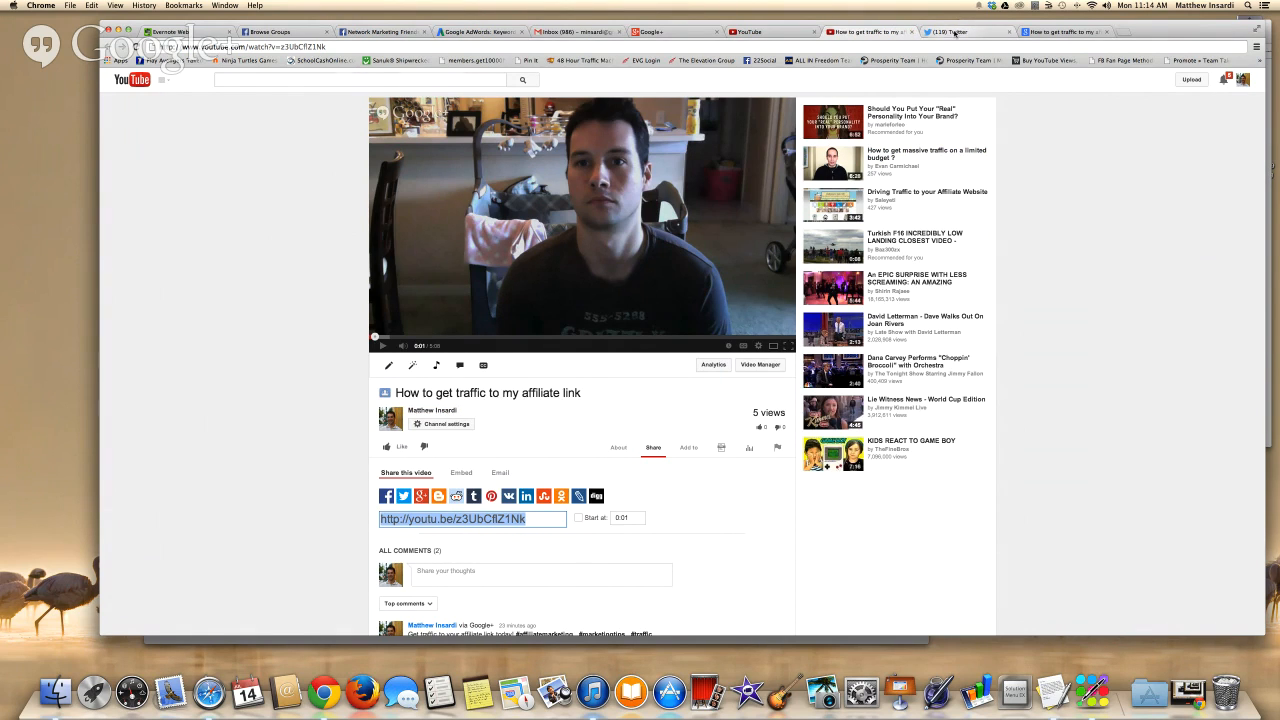
left_click(950, 32)
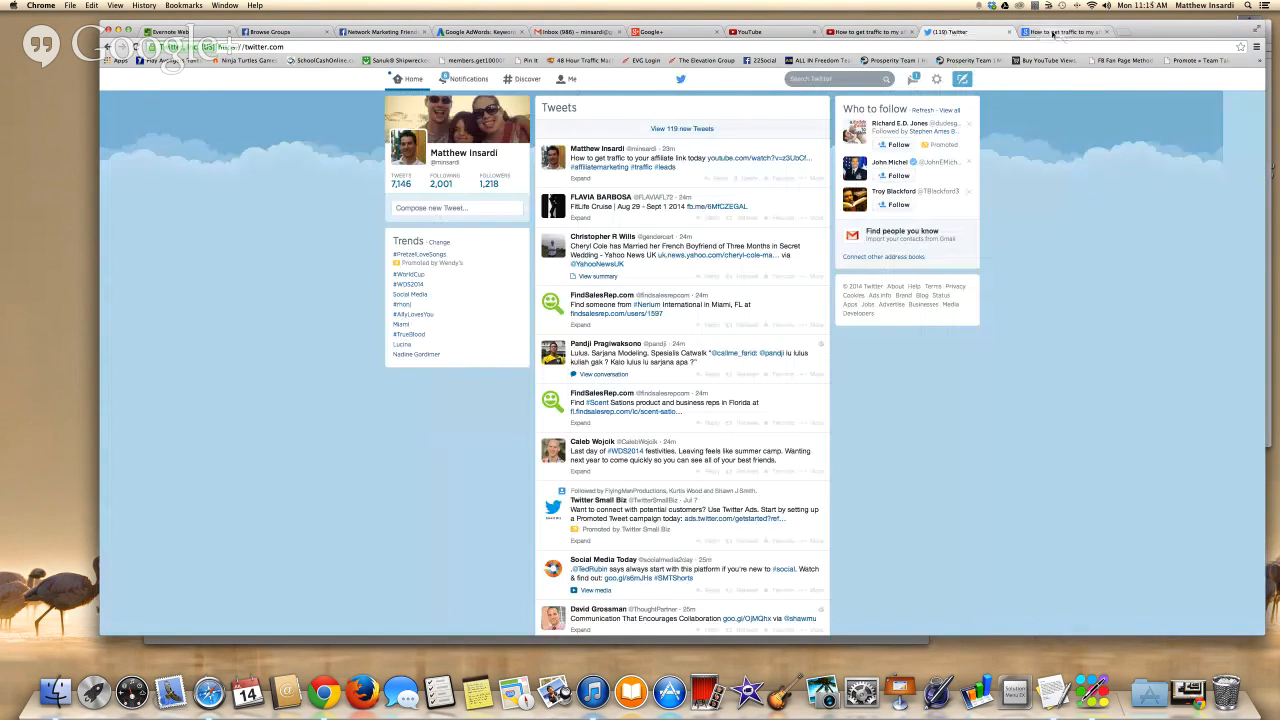
left_click(1068, 32)
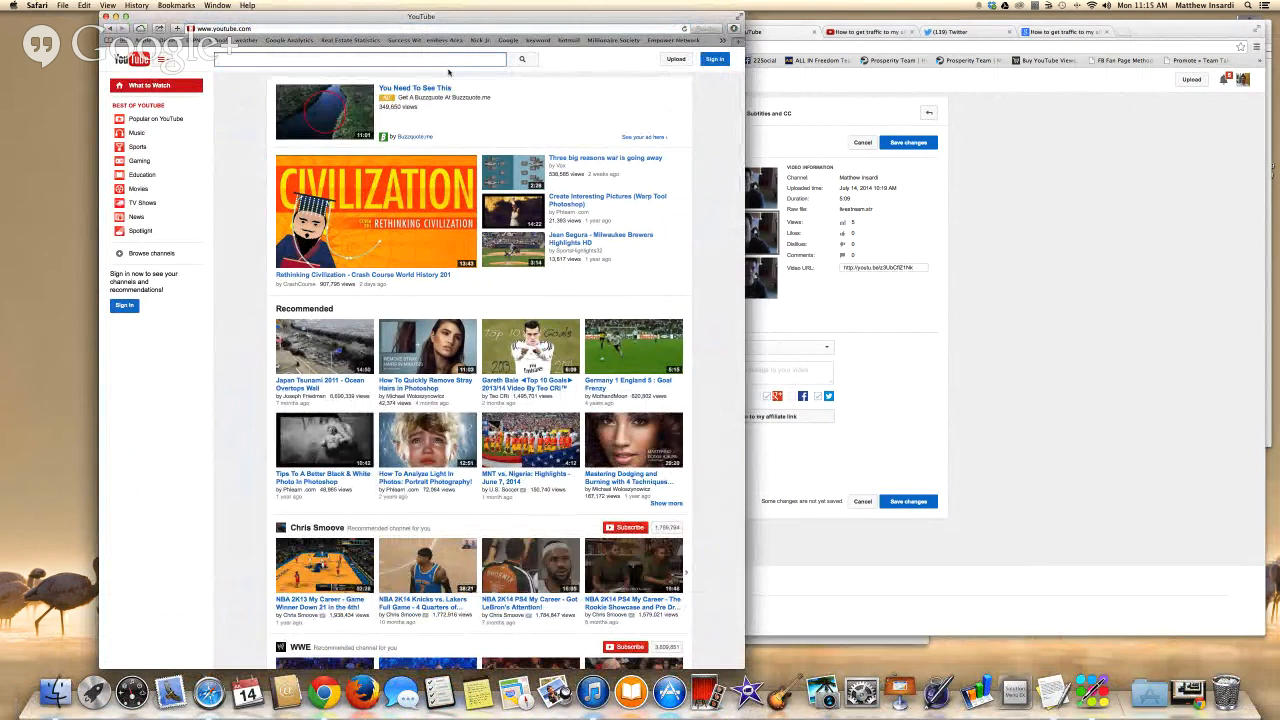
- Search YouTube signed-out for 'How to get traffic to my affiliate link' and see the video listed first
type("How to get traffic to my affiliate link")
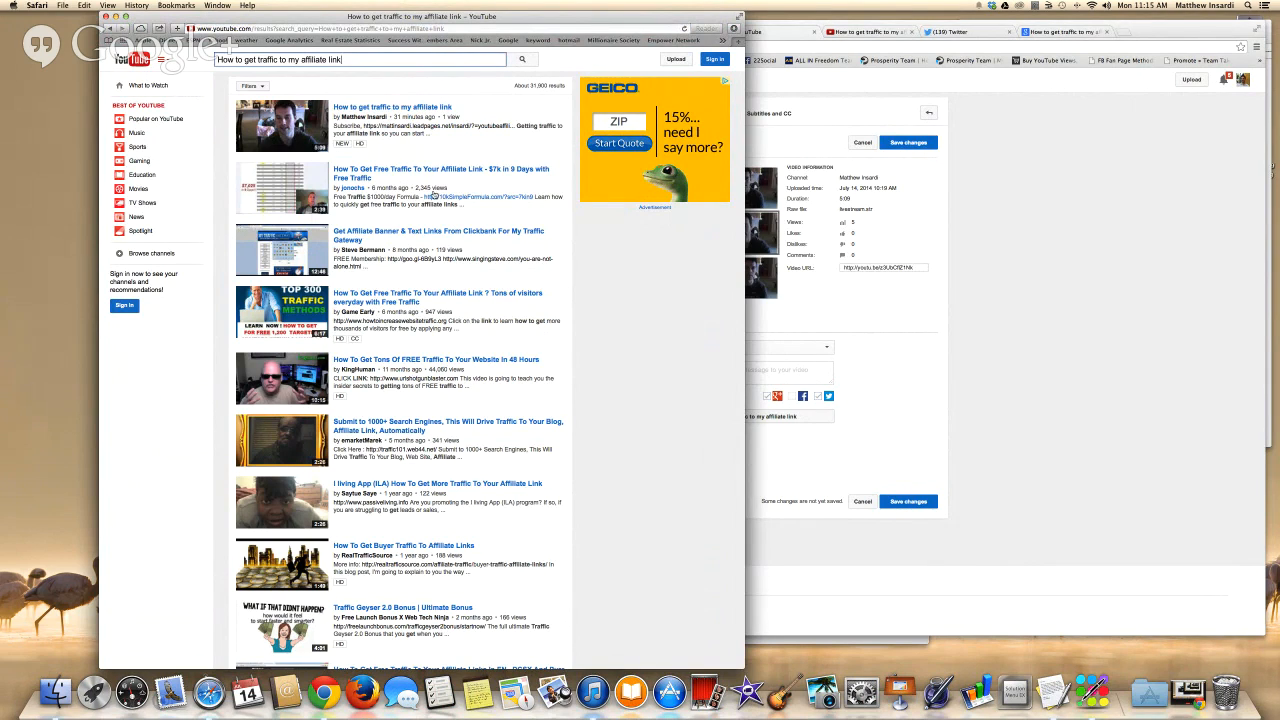
mouse_move(436, 194)
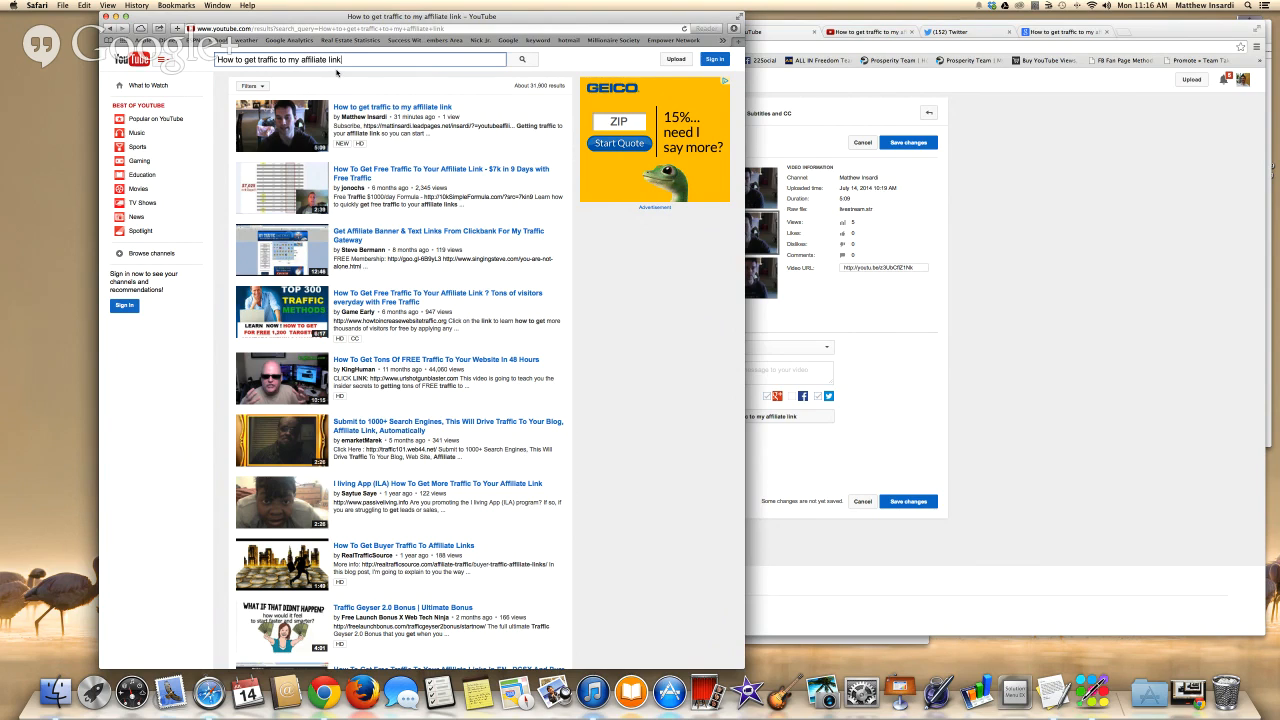
mouse_move(332, 78)
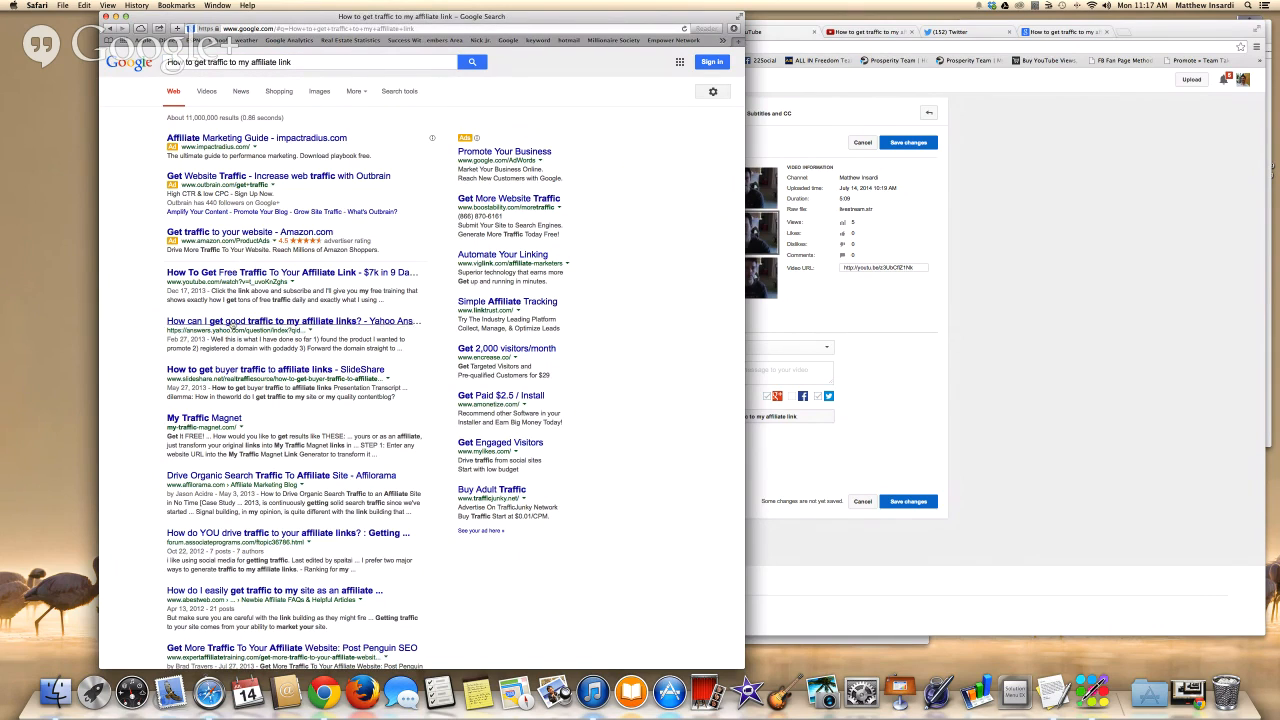
- Search Google for the phrase with and without quotes and scan page one for the video
scroll("down", 3)
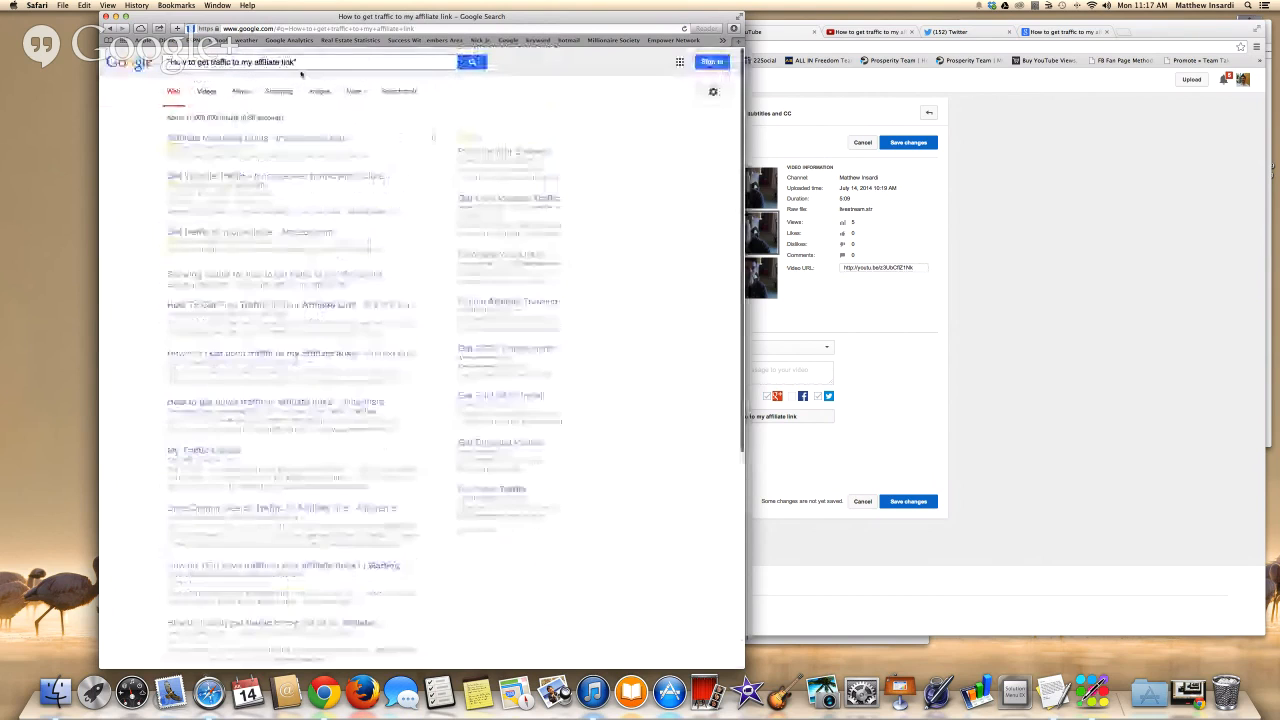
left_click(472, 62)
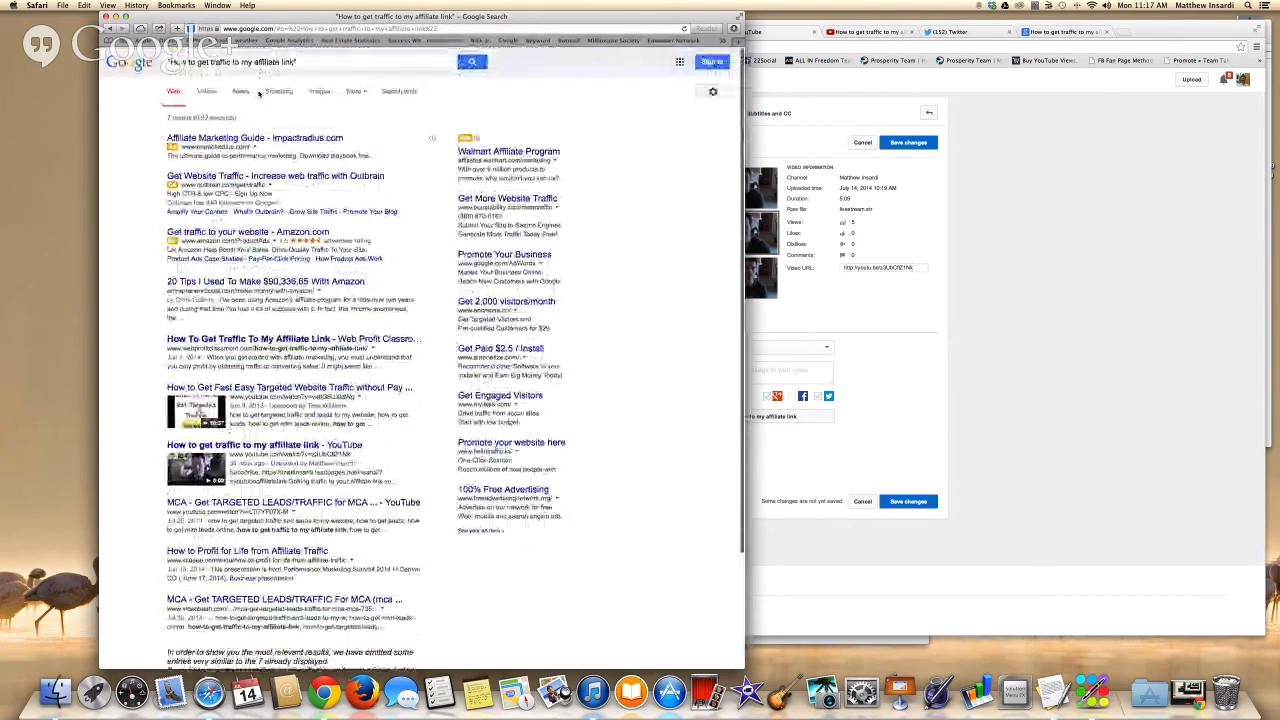
scroll("down", 3)
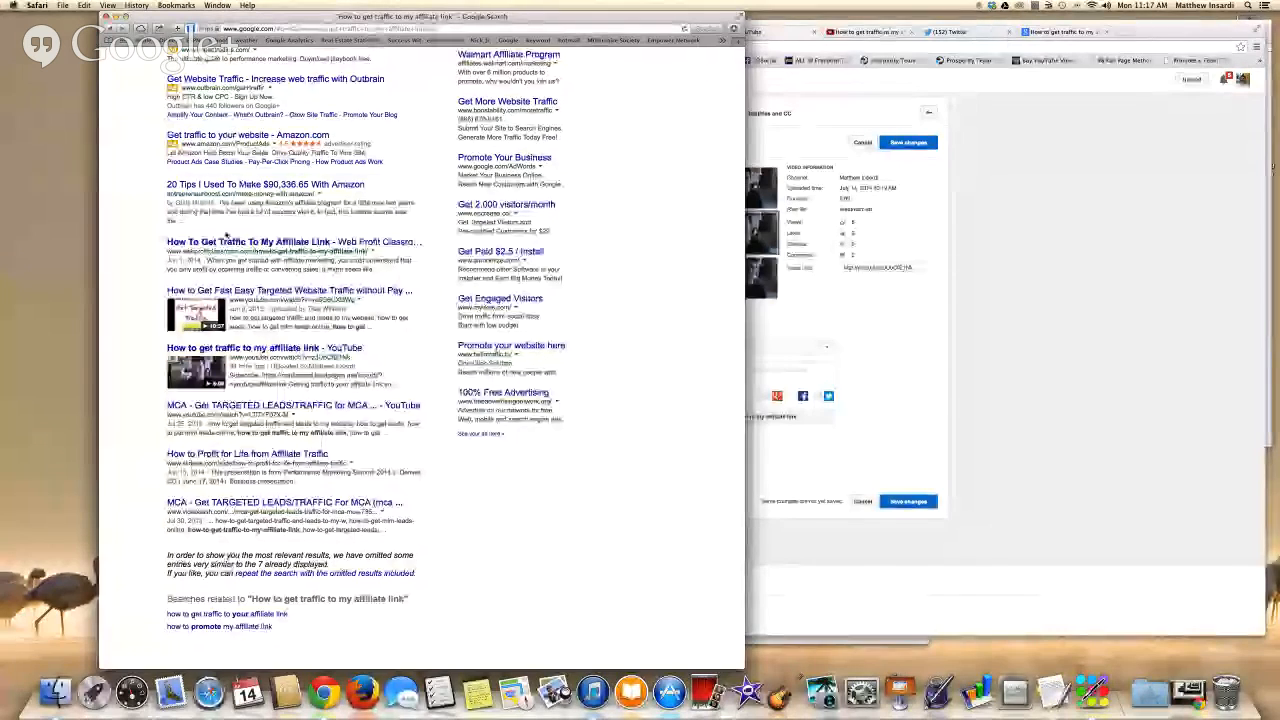
scroll("up", 3)
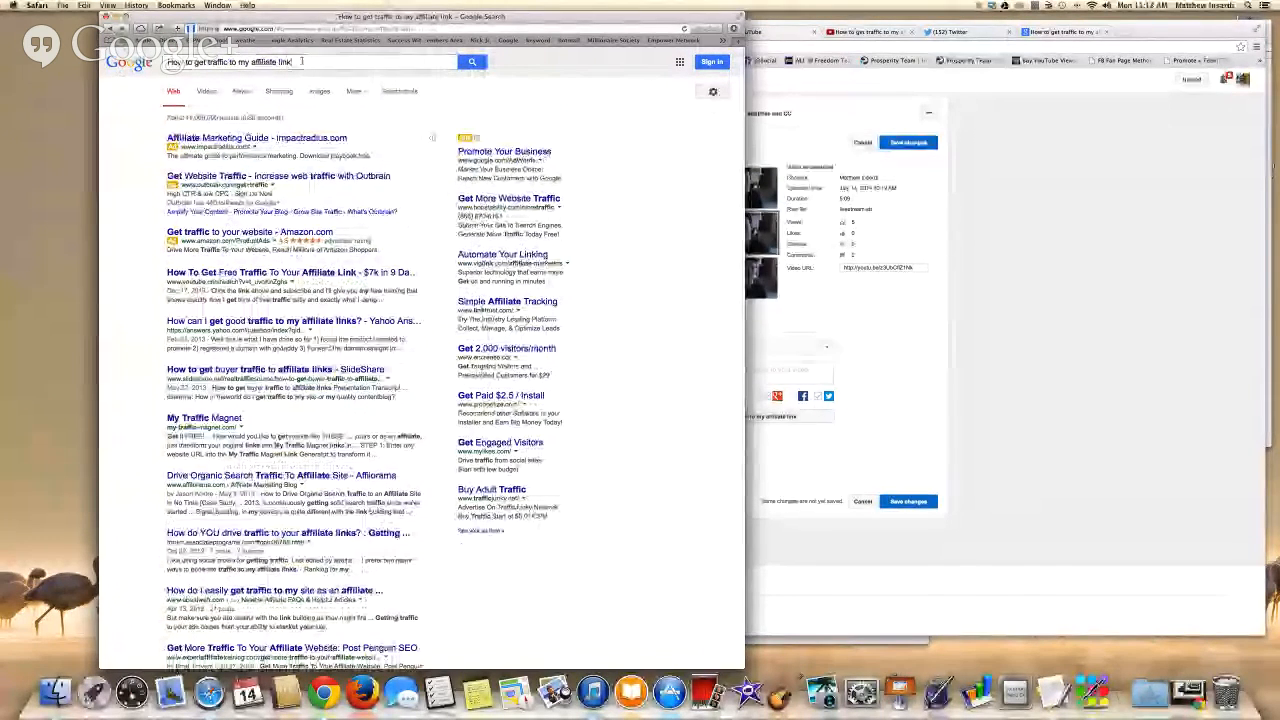
scroll("down", 3)
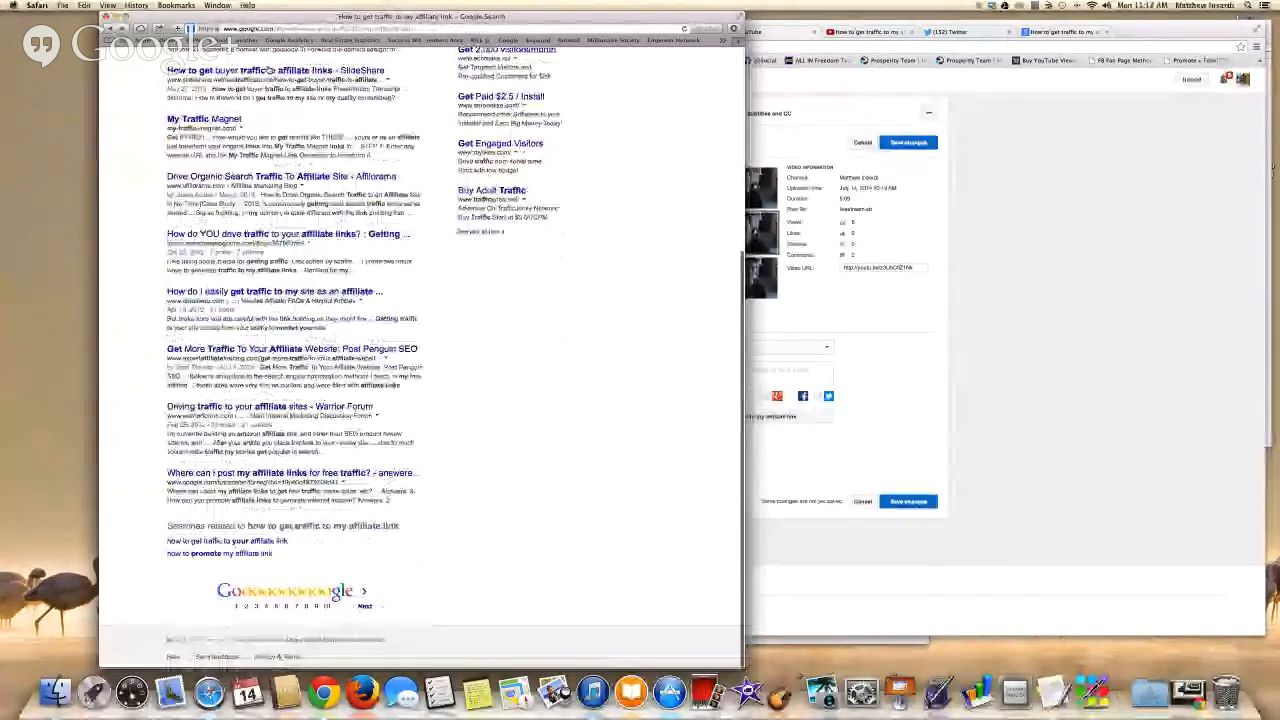